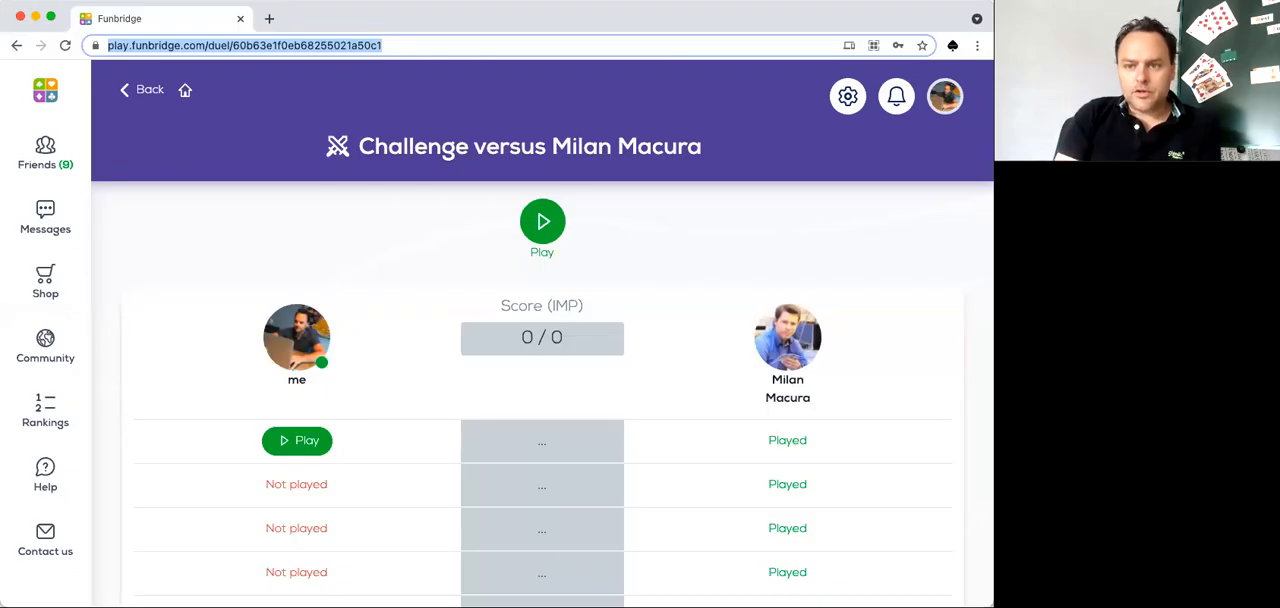
mouse_move(828, 76)
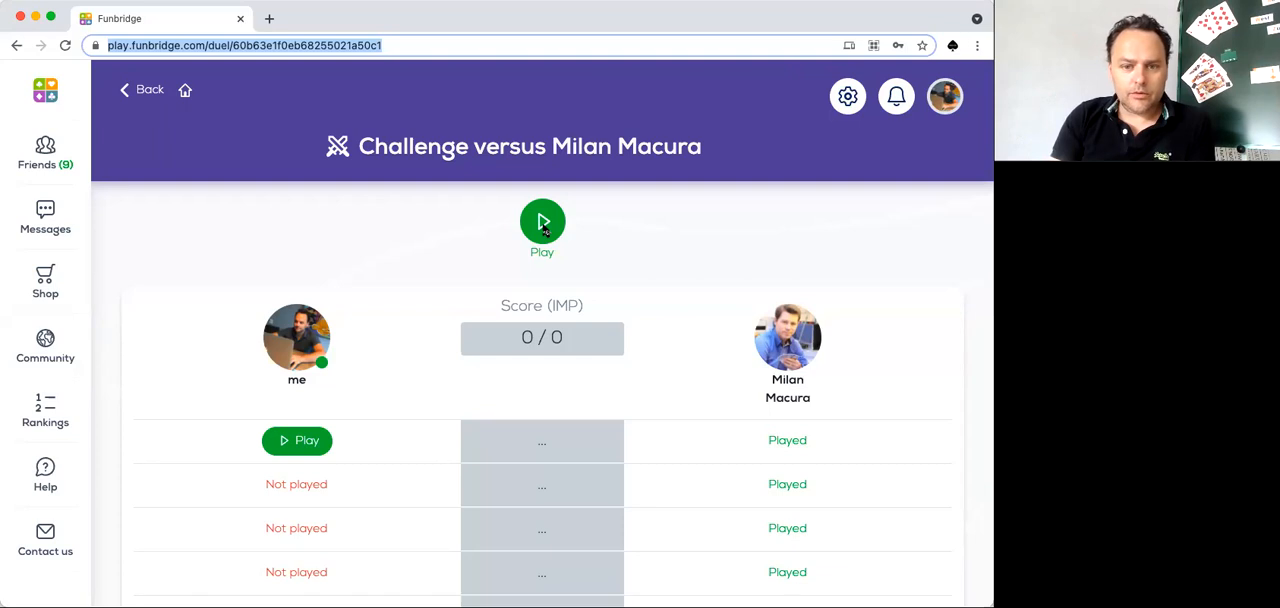
- Start deal 1 and pass over East's 2♠ opening so East declares 2♠
click(542, 222)
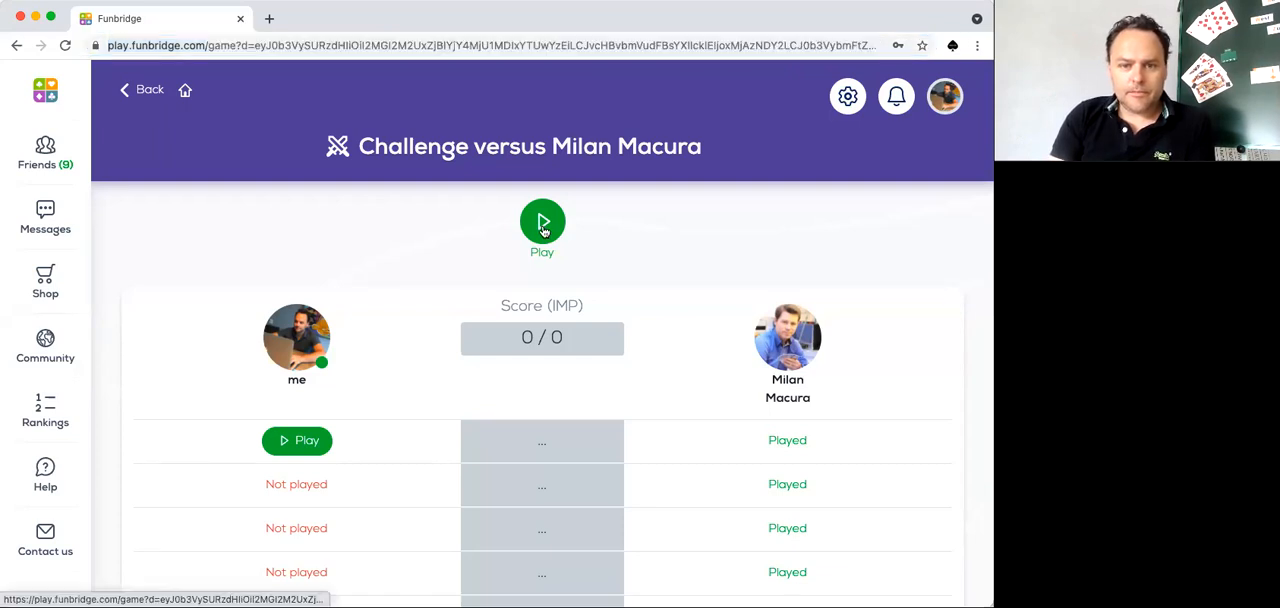
click(542, 220)
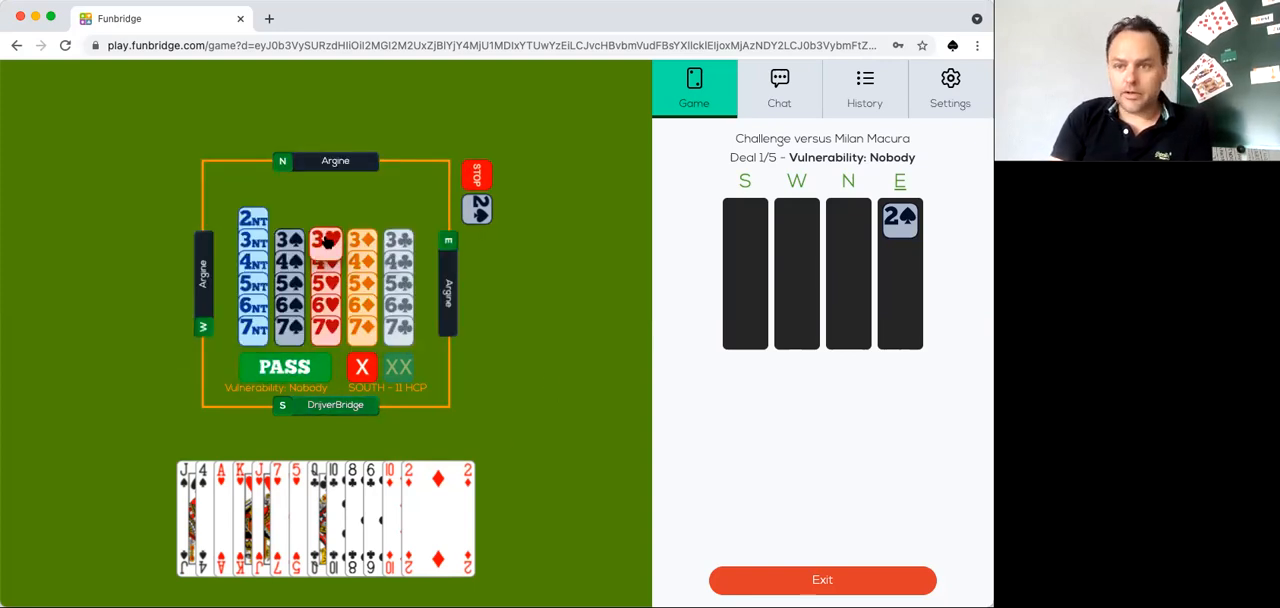
click(324, 240)
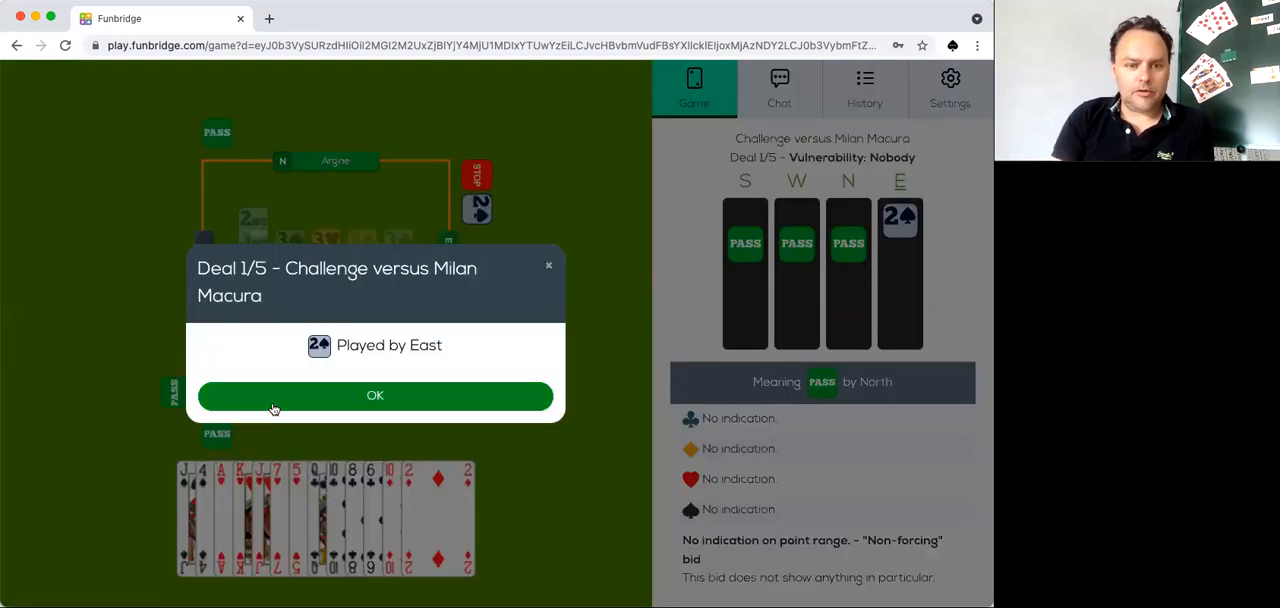
- Acknowledge the 2♠ contract and defend from the South hand until the End? prompt
click(376, 396)
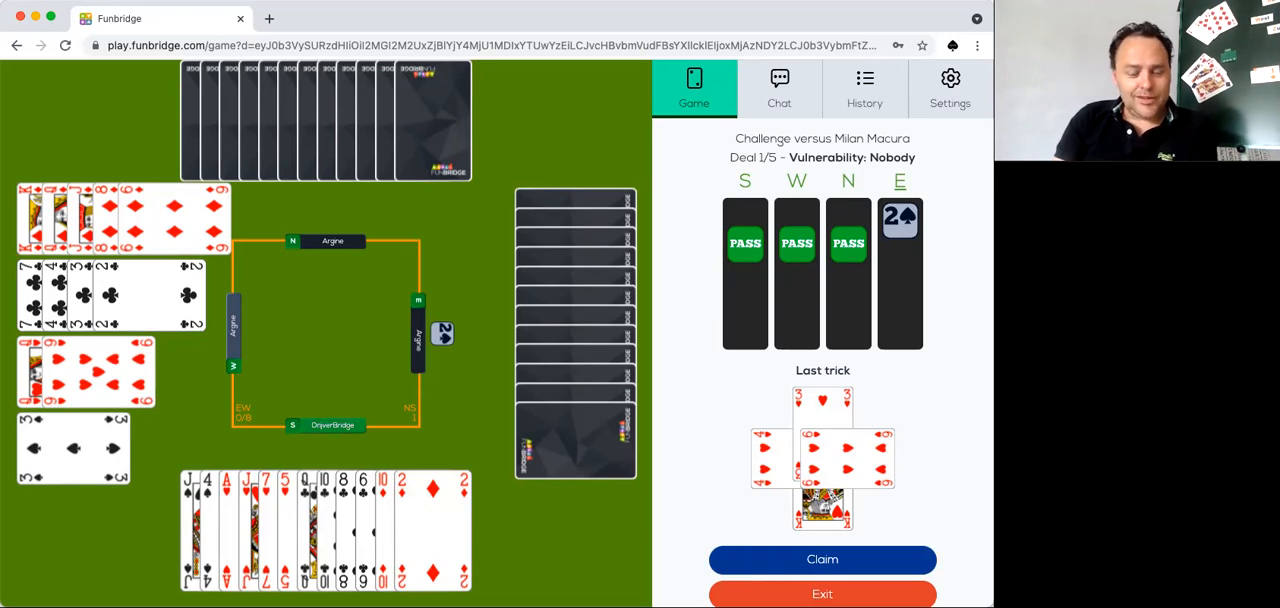
mouse_move(360, 490)
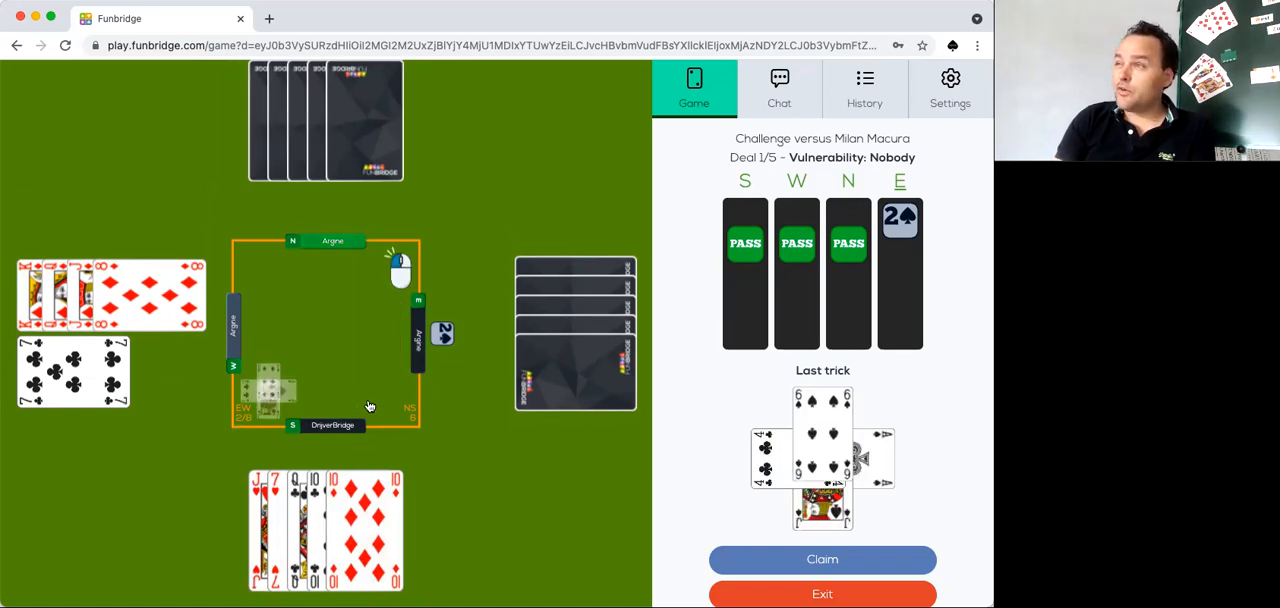
click(822, 560)
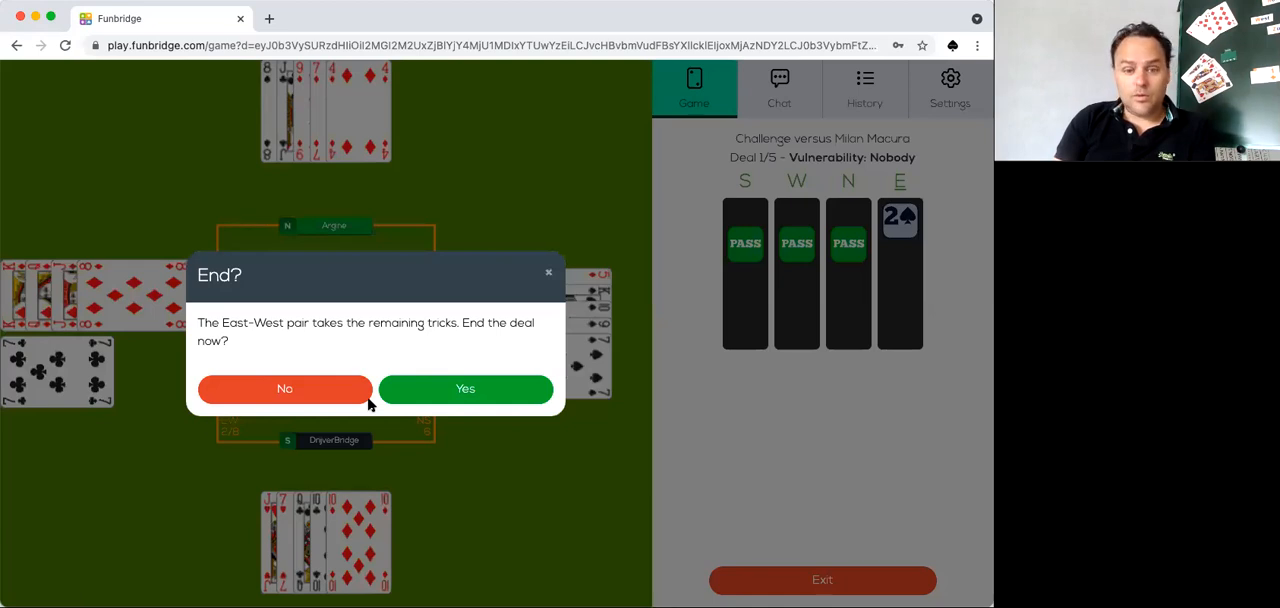
- End deal 1 for +3 IMP and review the other table's 4♥ result
click(464, 388)
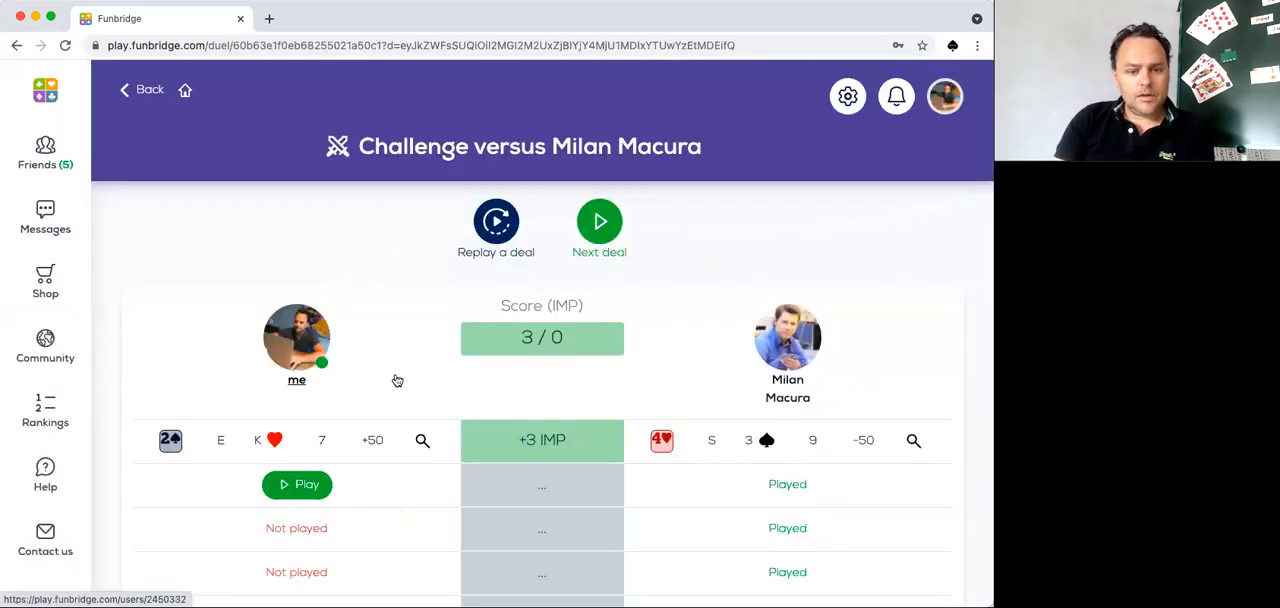
mouse_move(714, 416)
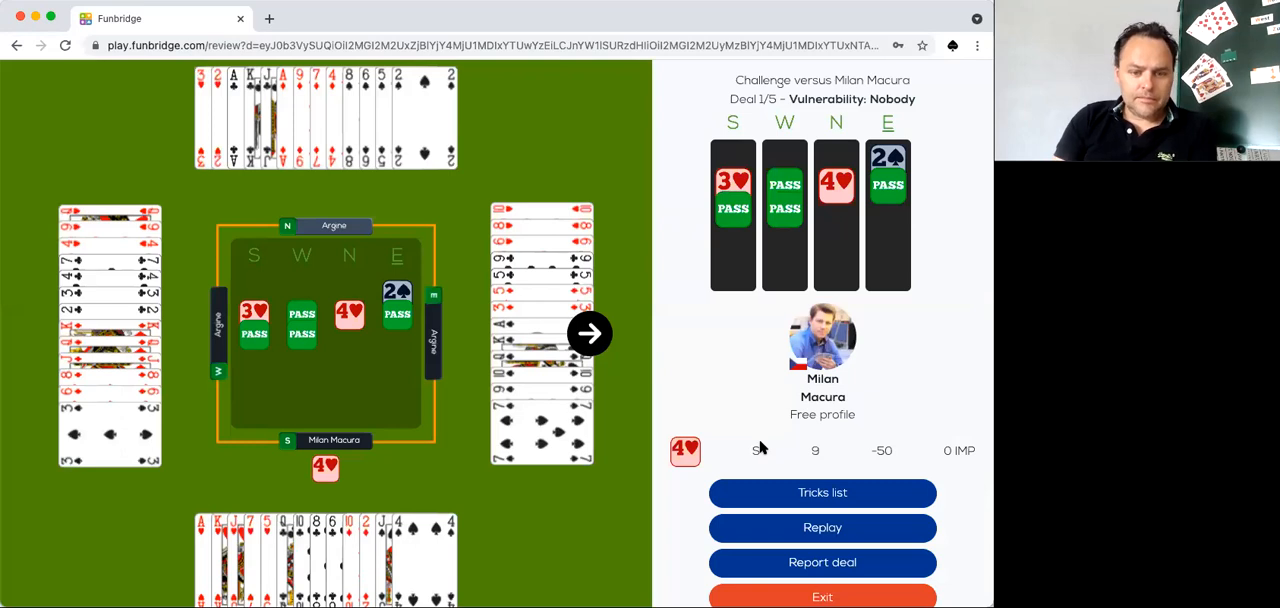
mouse_move(736, 492)
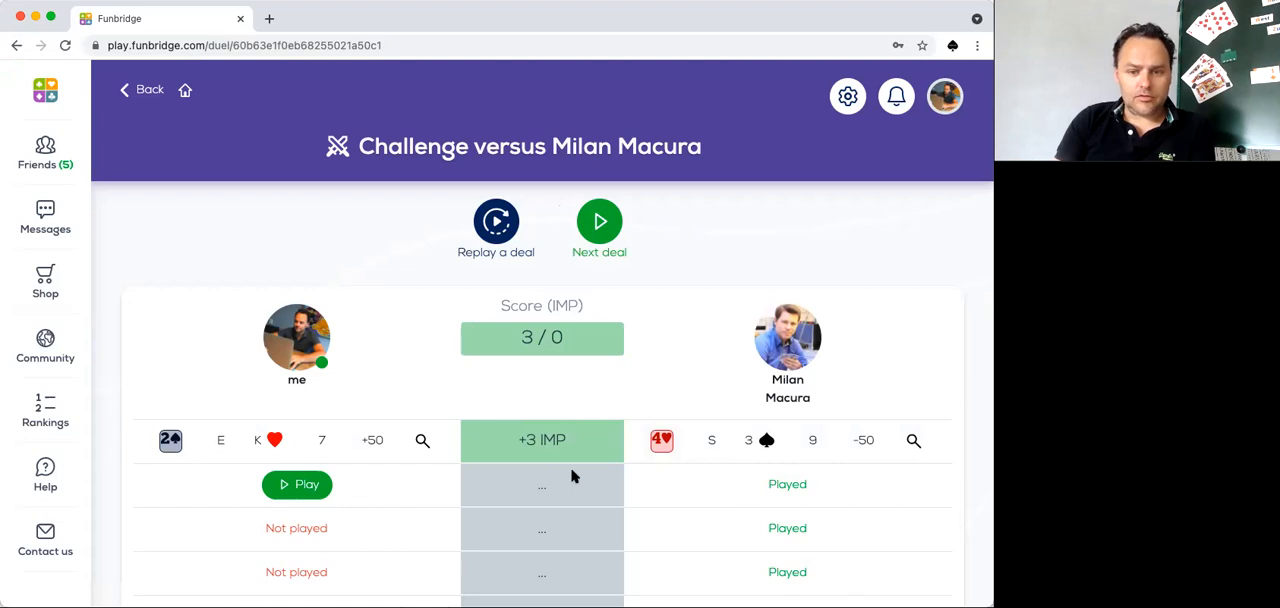
scroll(down, 3)
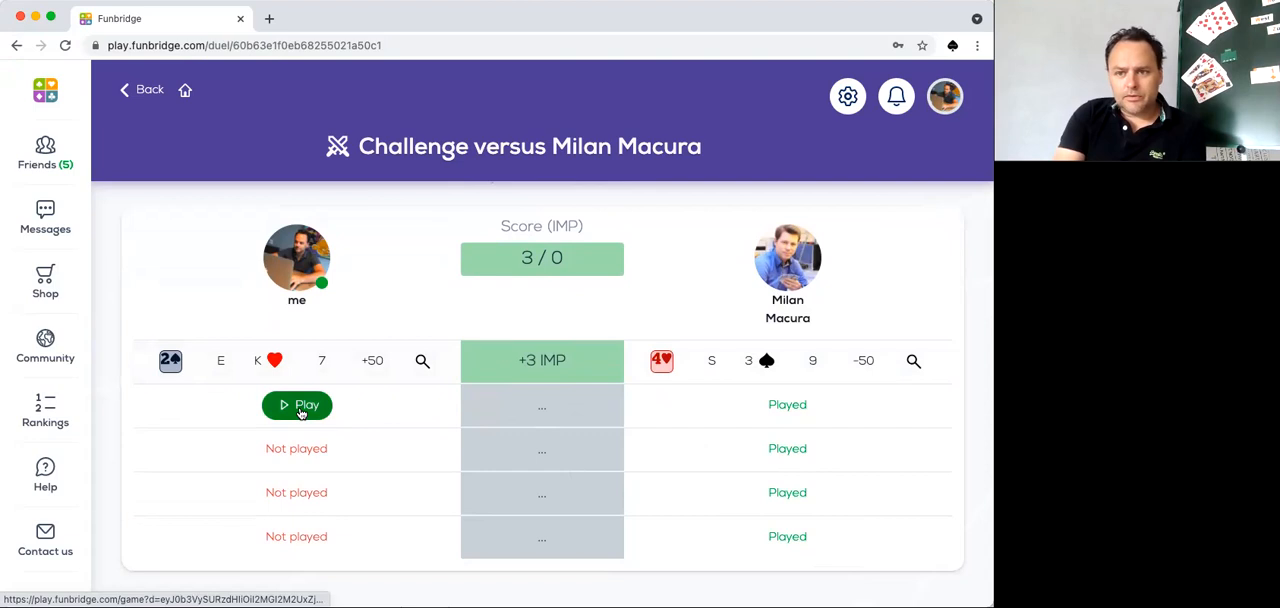
- Start deal 2 and bid 1NT, then 3♥ over partner's transfer, passing out 4♥ by South
click(296, 404)
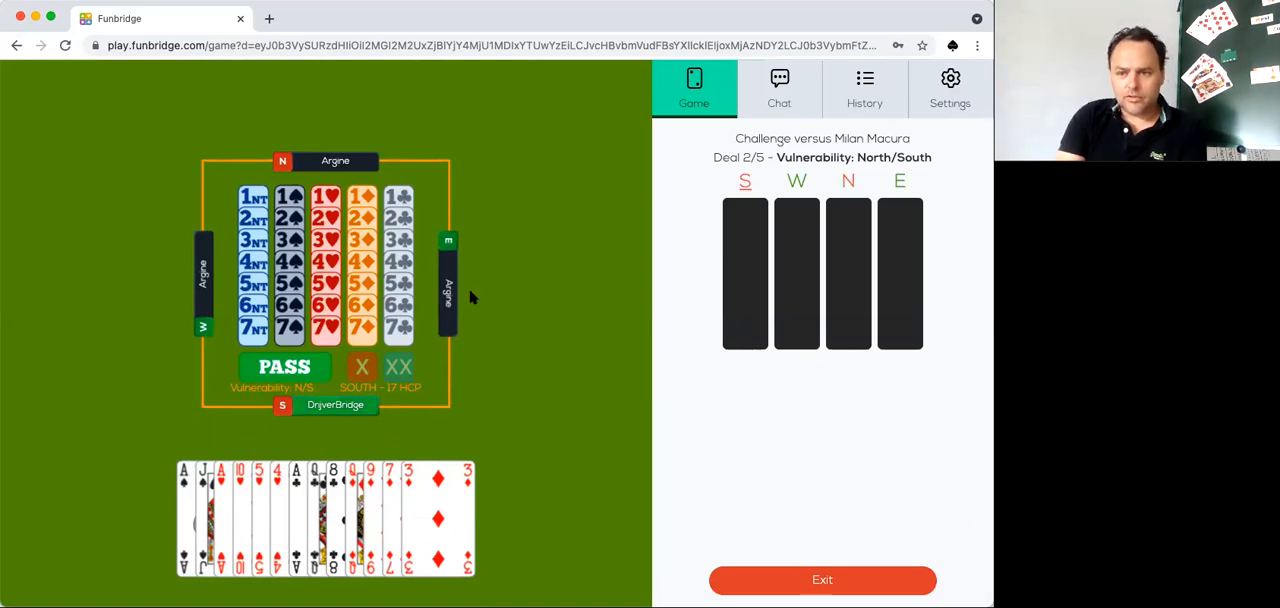
mouse_move(600, 208)
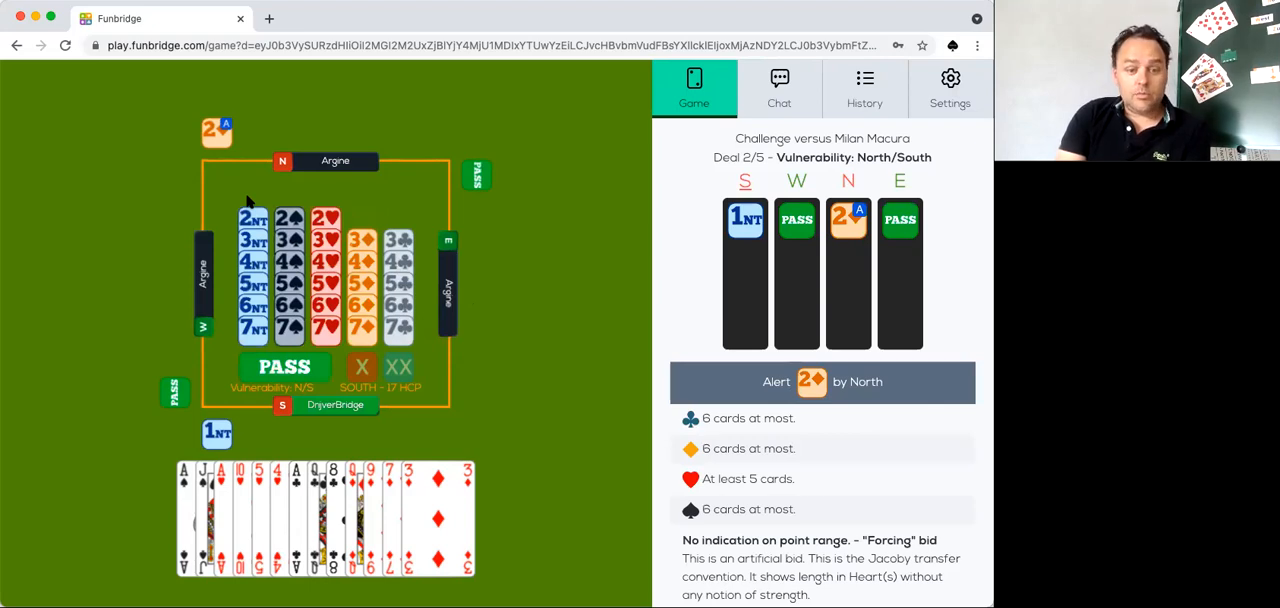
mouse_move(338, 236)
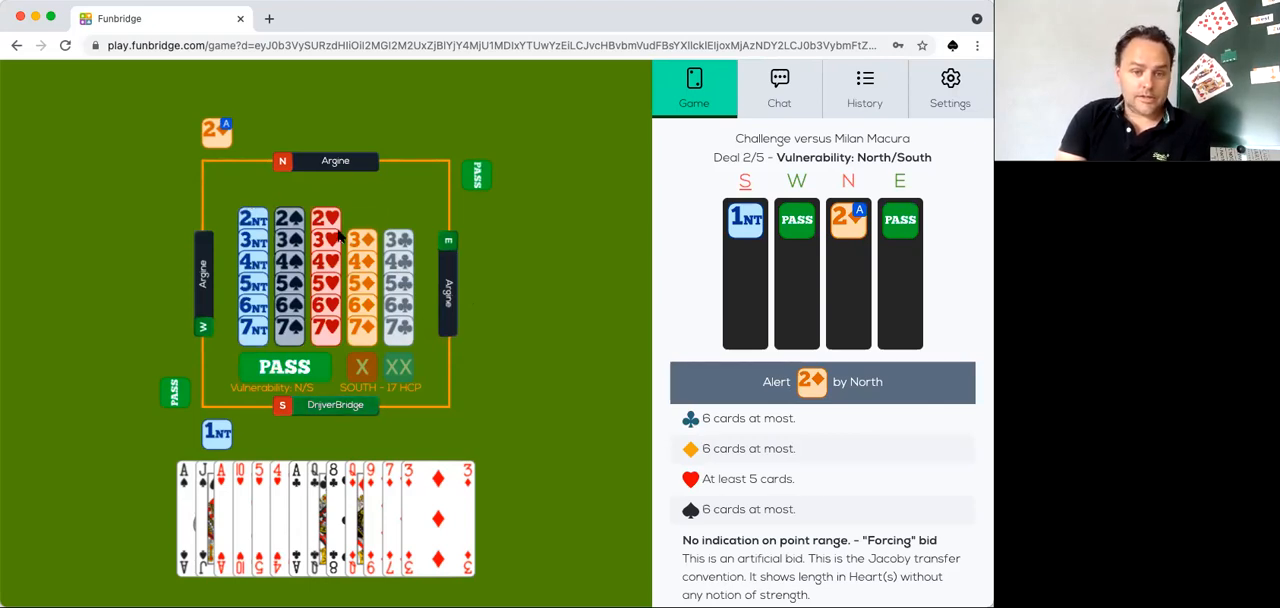
click(324, 240)
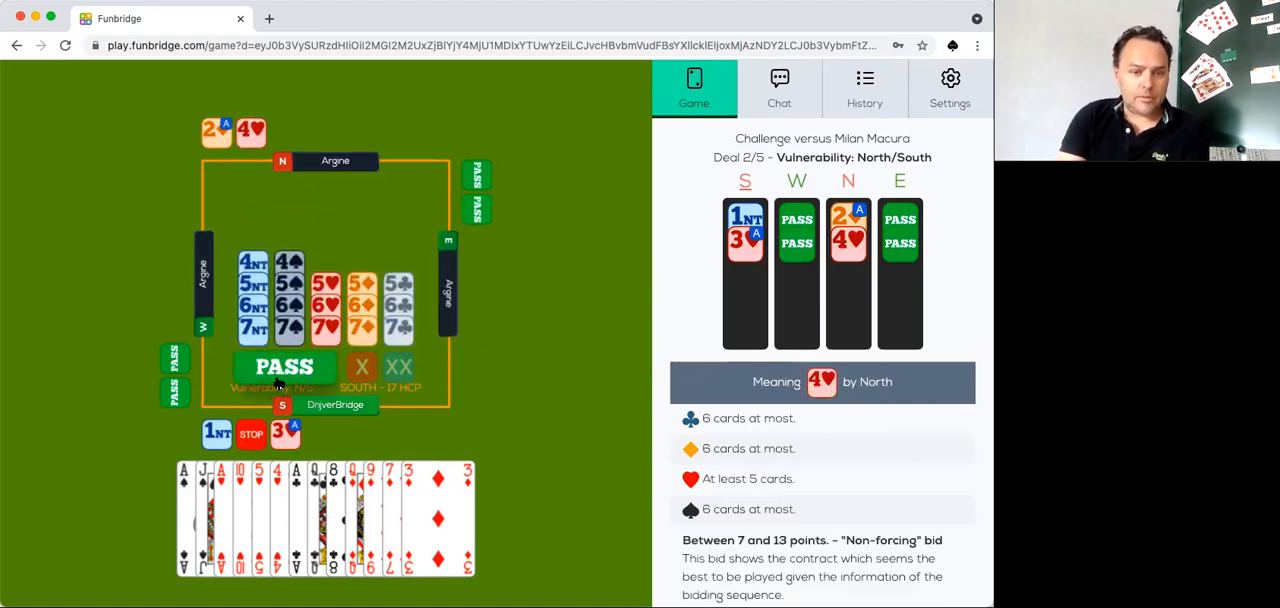
click(284, 366)
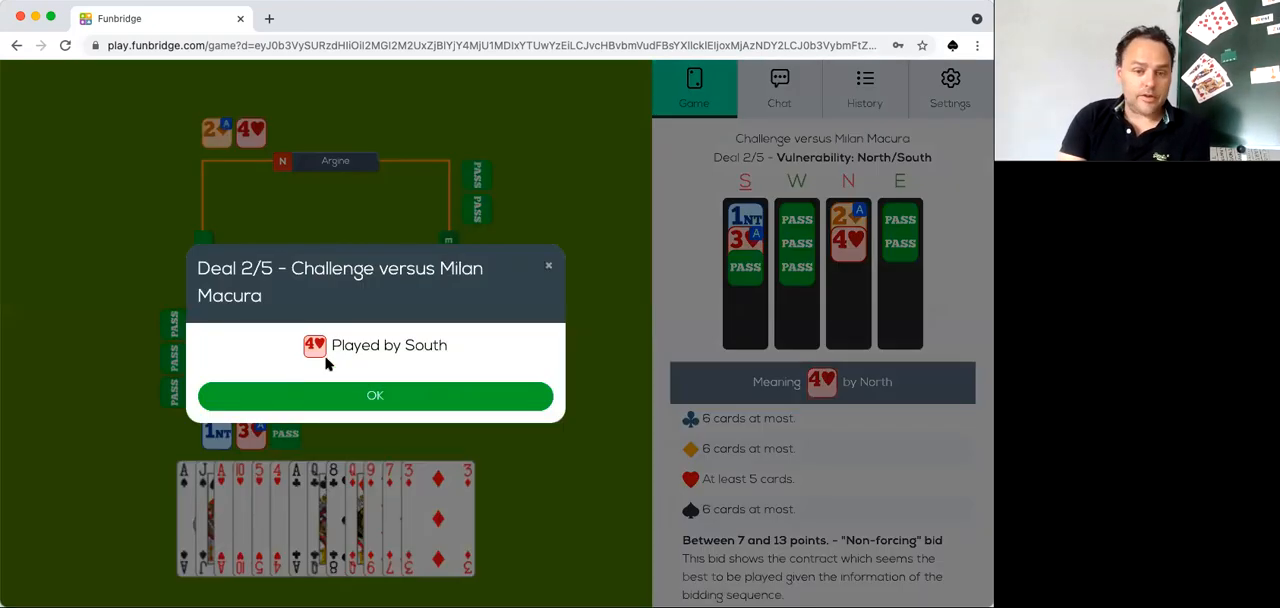
- Acknowledge 4♥ and play the South hand's tricks, including a club lead to the trick
click(376, 396)
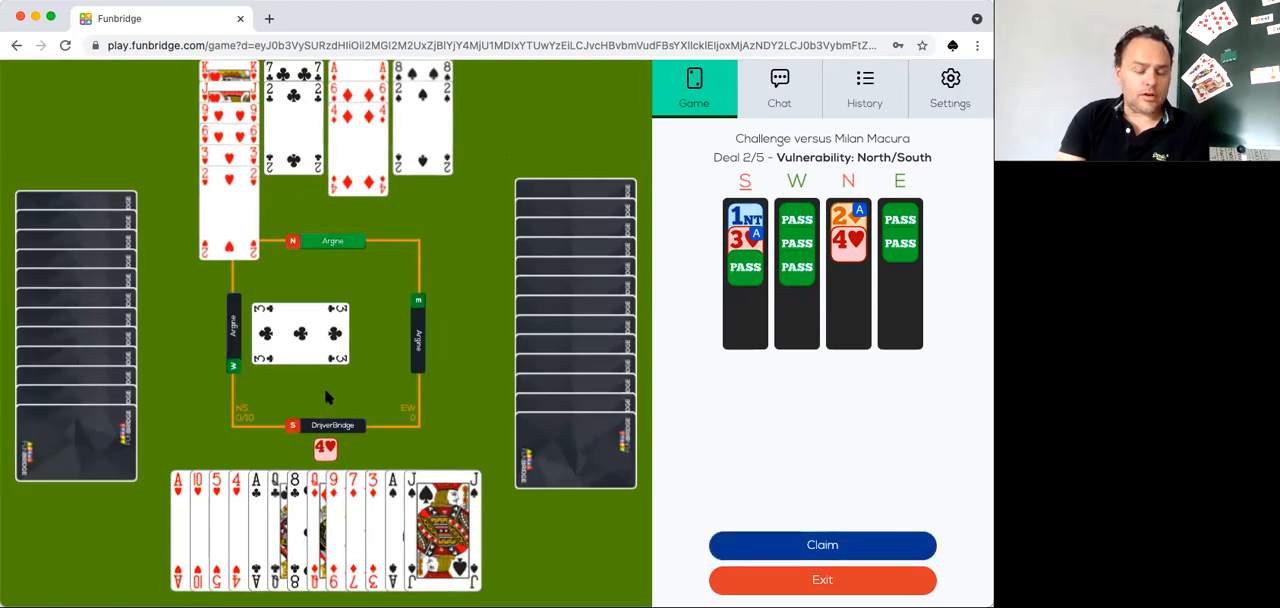
mouse_move(488, 282)
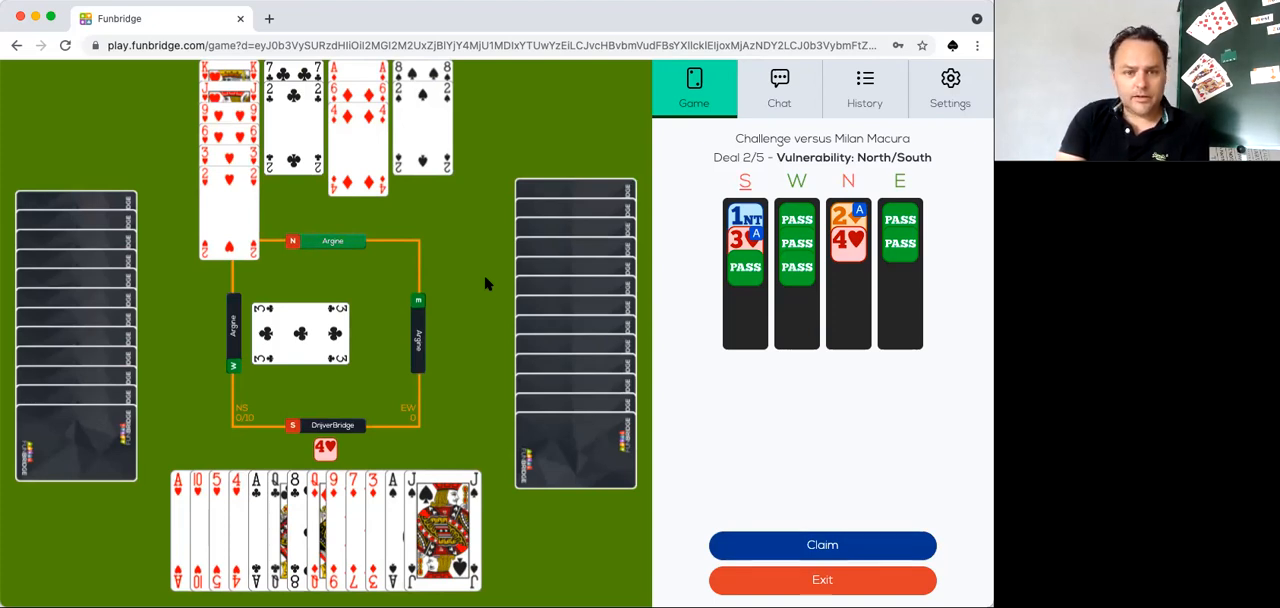
mouse_move(312, 250)
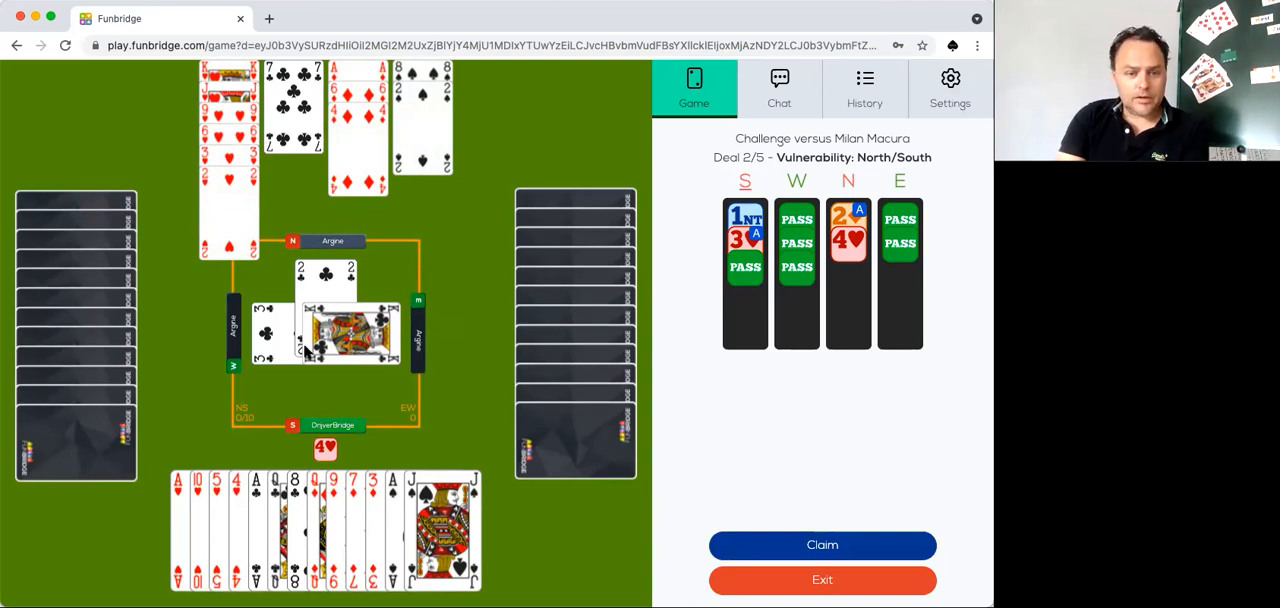
mouse_move(304, 386)
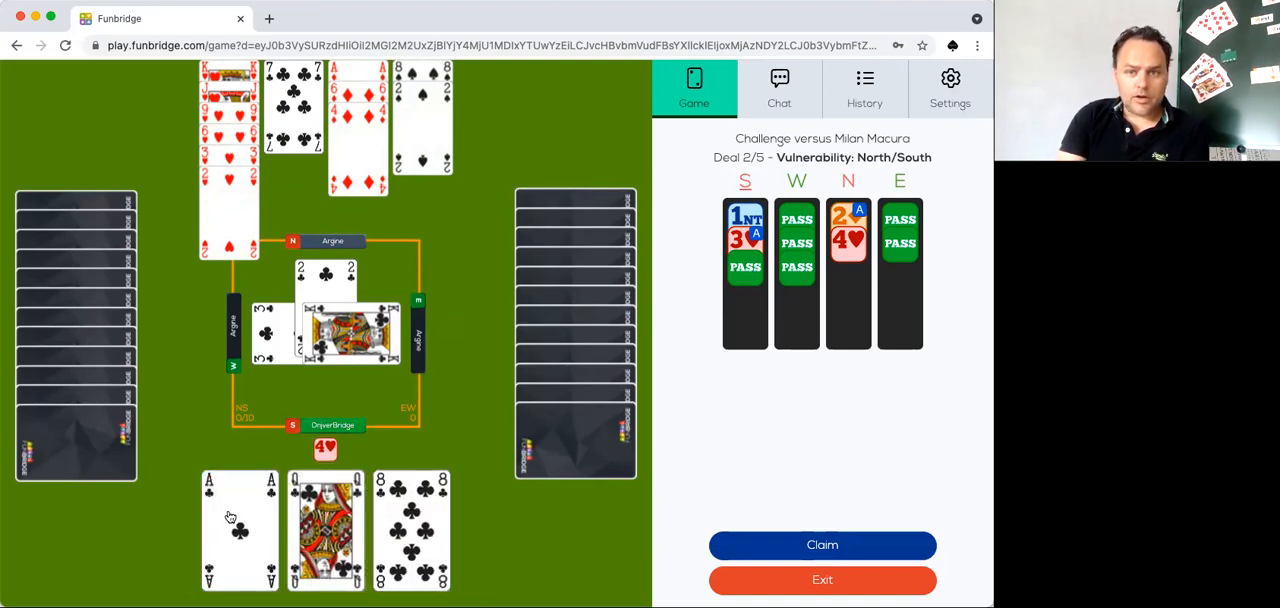
click(236, 520)
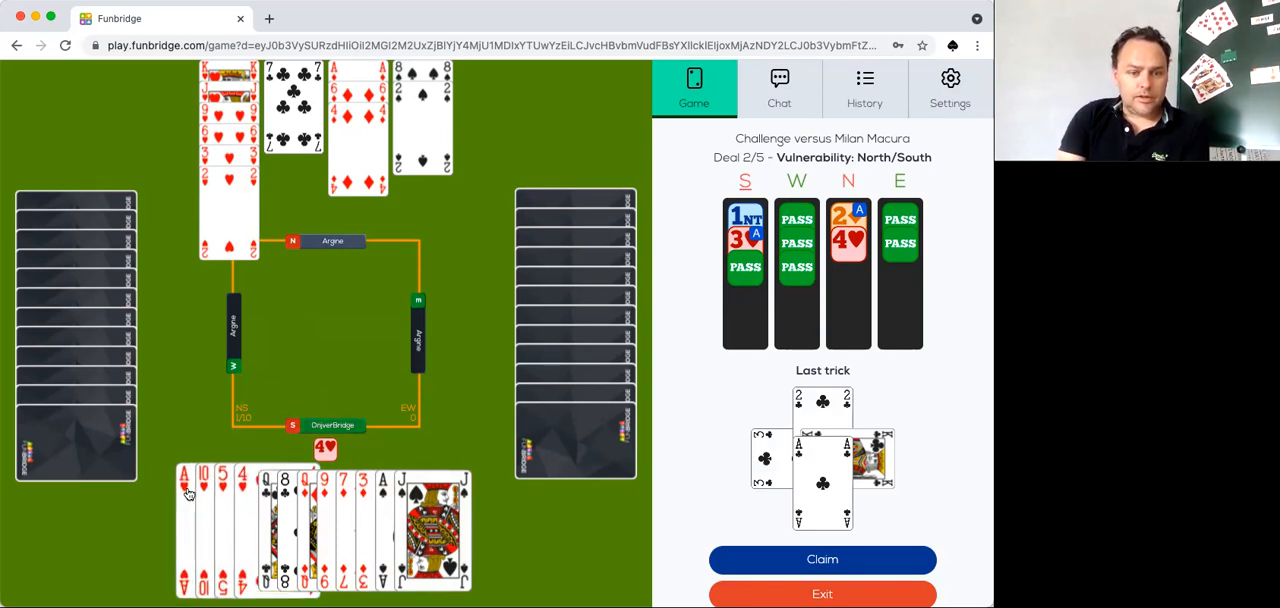
click(188, 490)
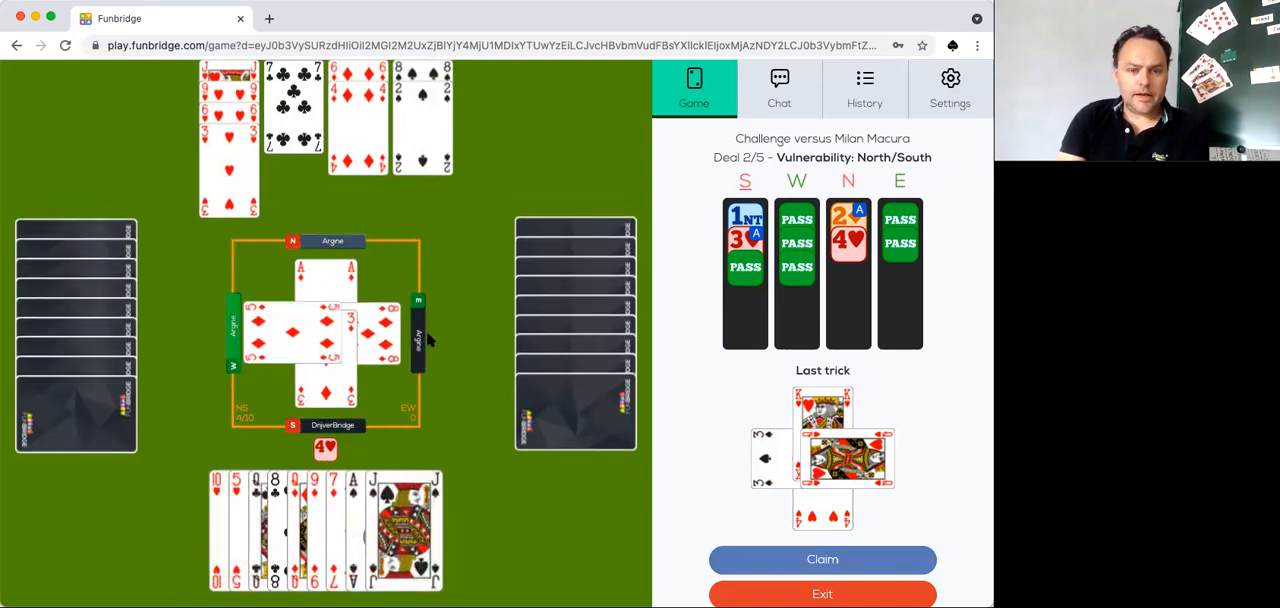
mouse_move(396, 264)
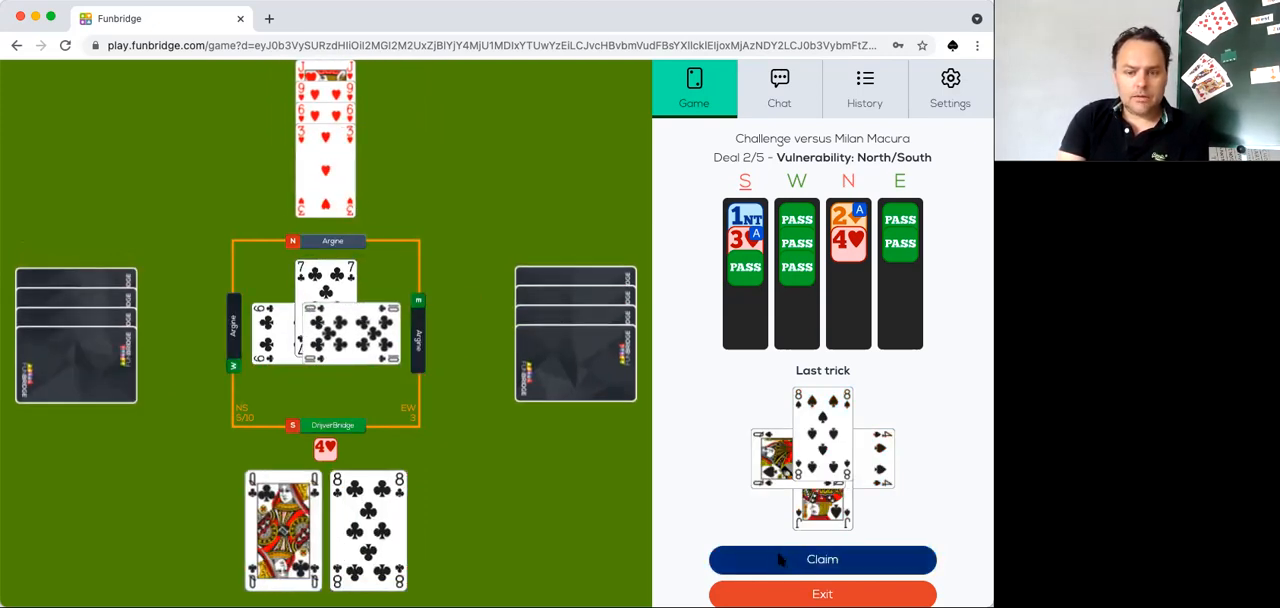
- Claim the five remaining tricks so 4♥ by South makes 11 for +650
click(822, 560)
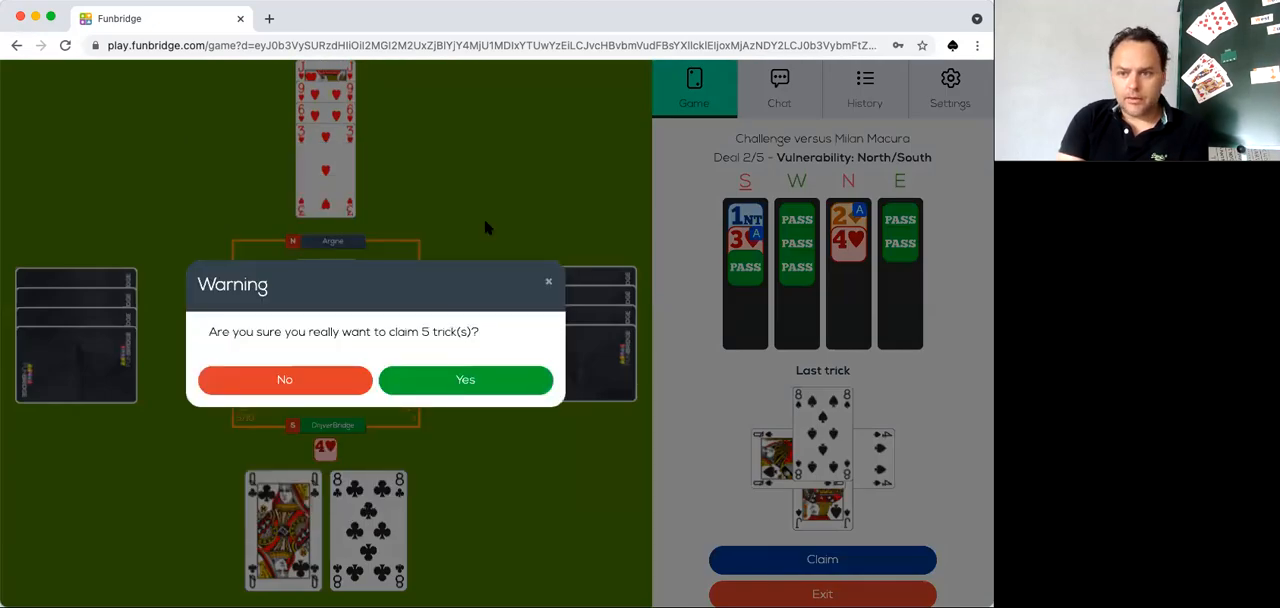
click(464, 380)
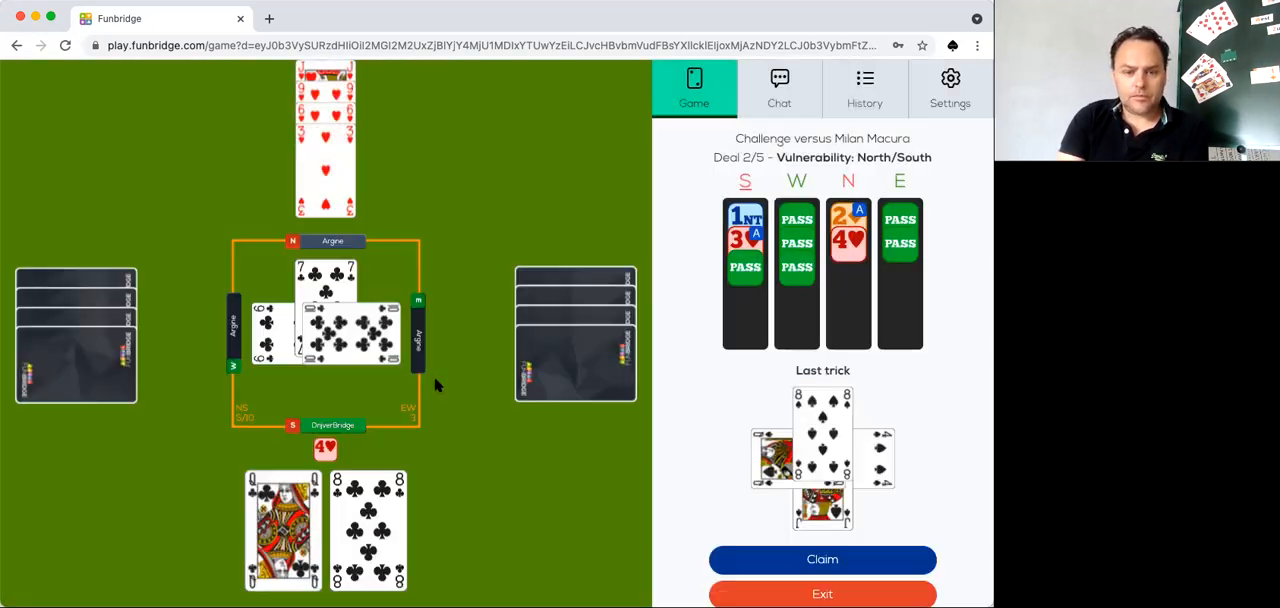
click(822, 560)
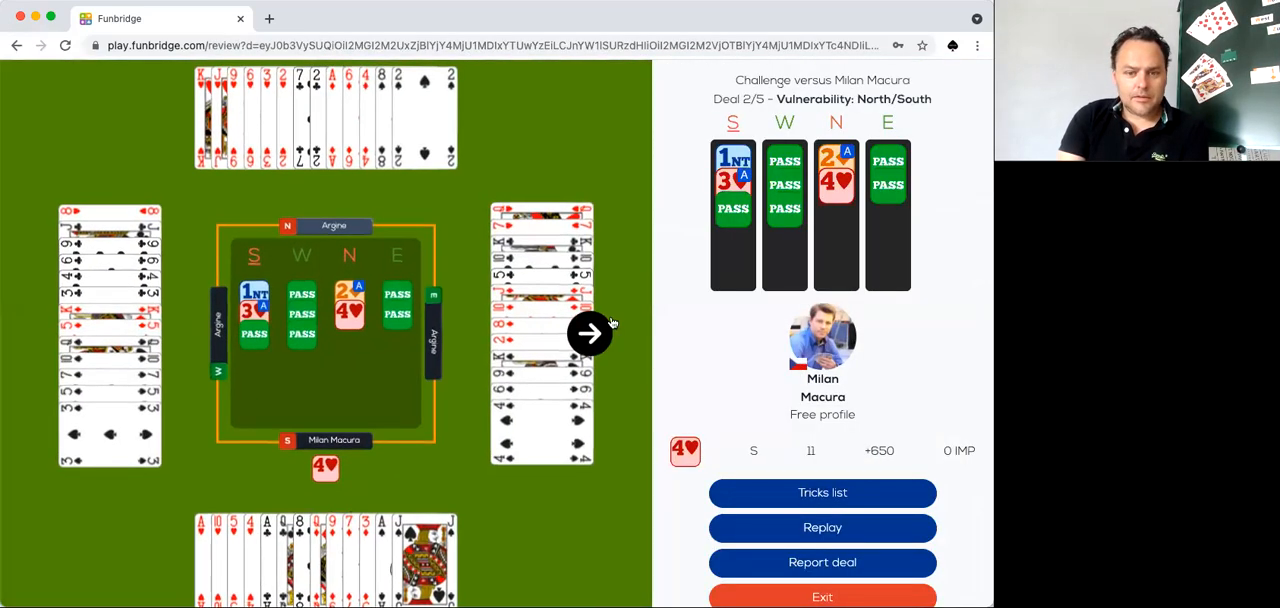
- Step through the replay of deal 2's tricks one by one, then continue to deal 3
click(590, 332)
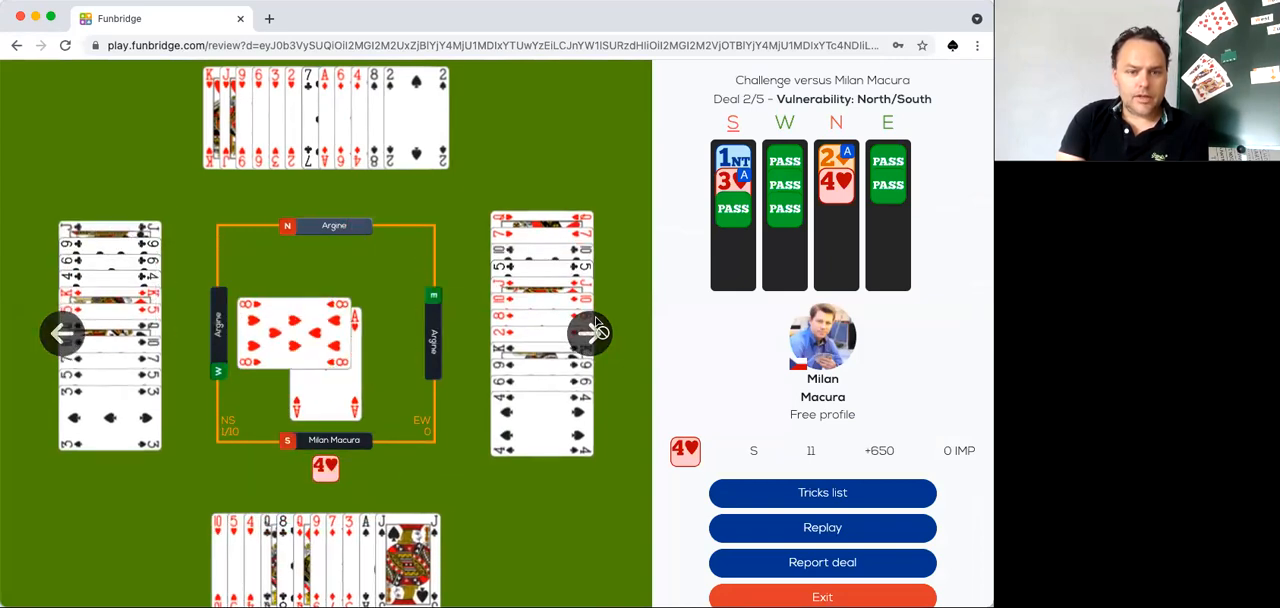
click(592, 330)
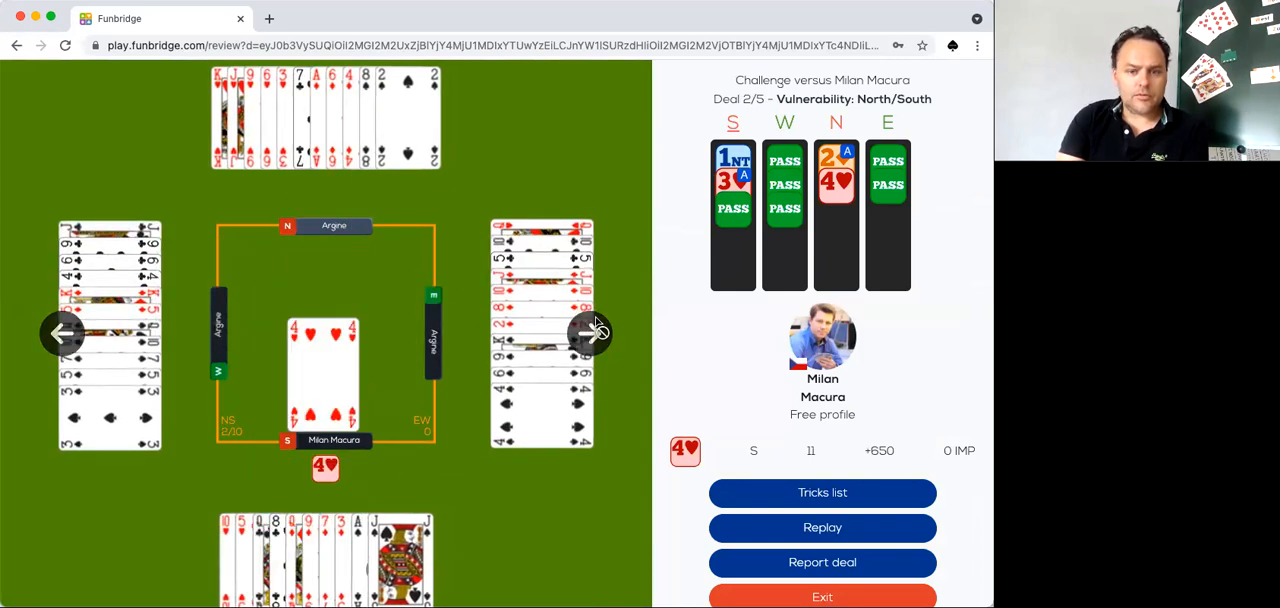
click(588, 332)
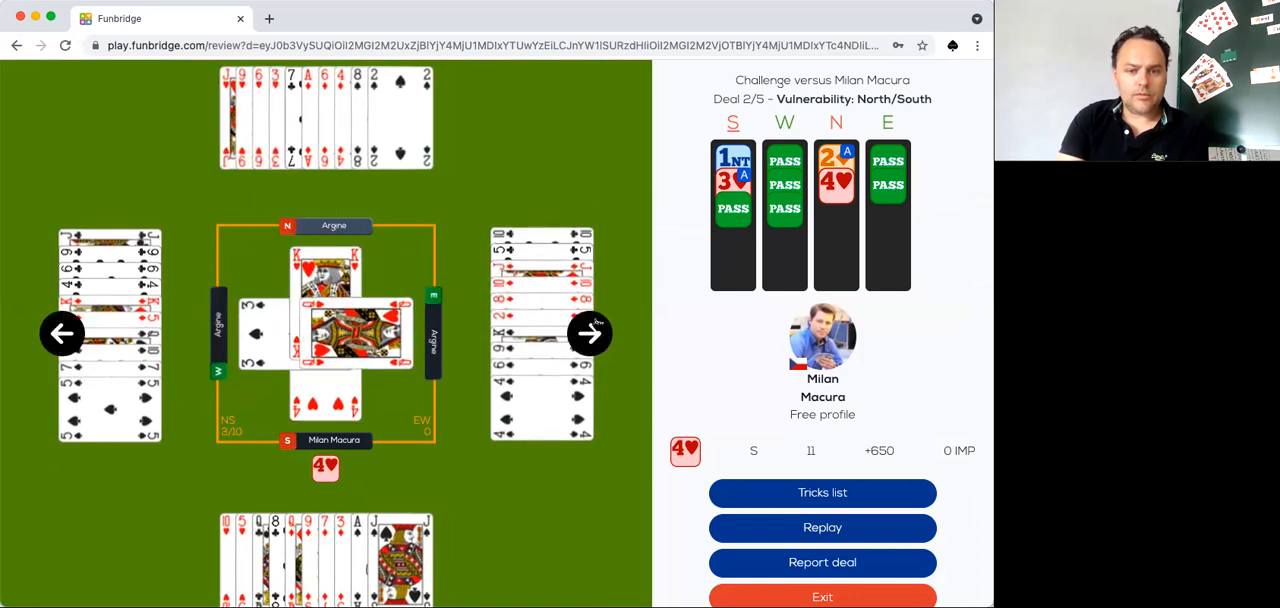
click(590, 332)
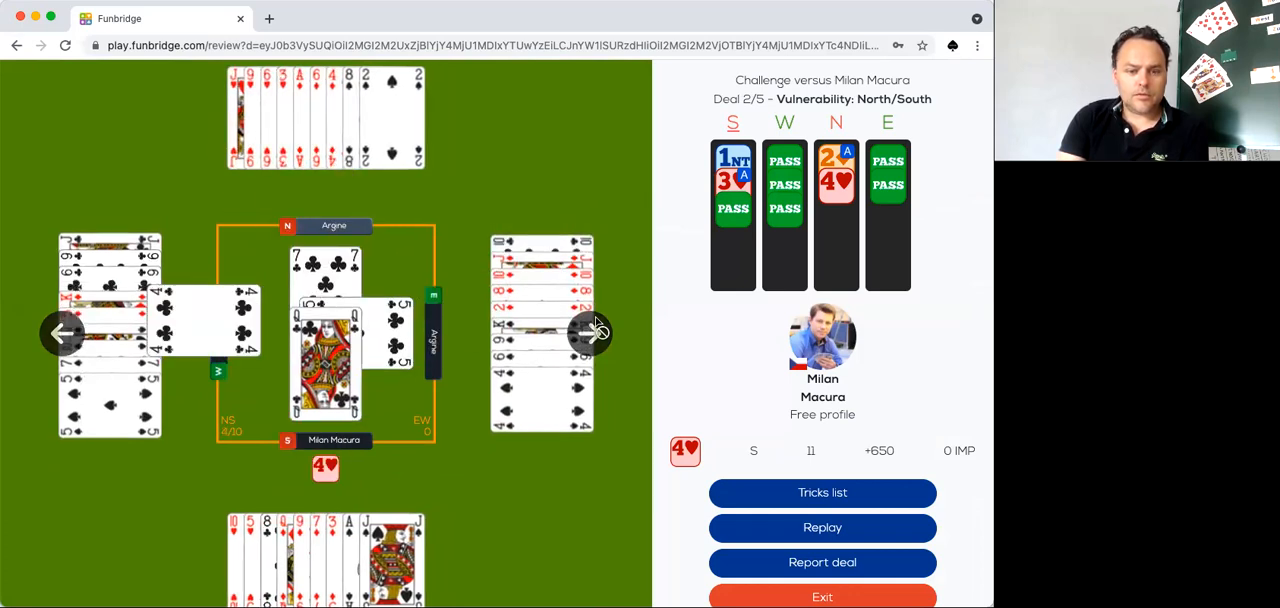
click(594, 332)
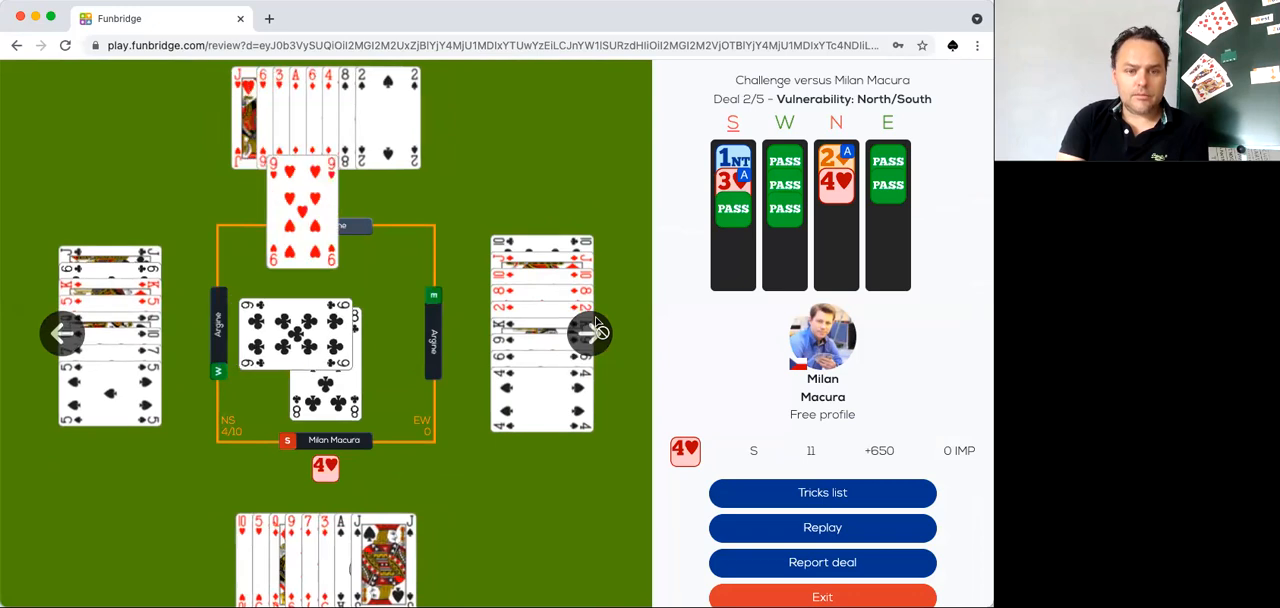
click(588, 332)
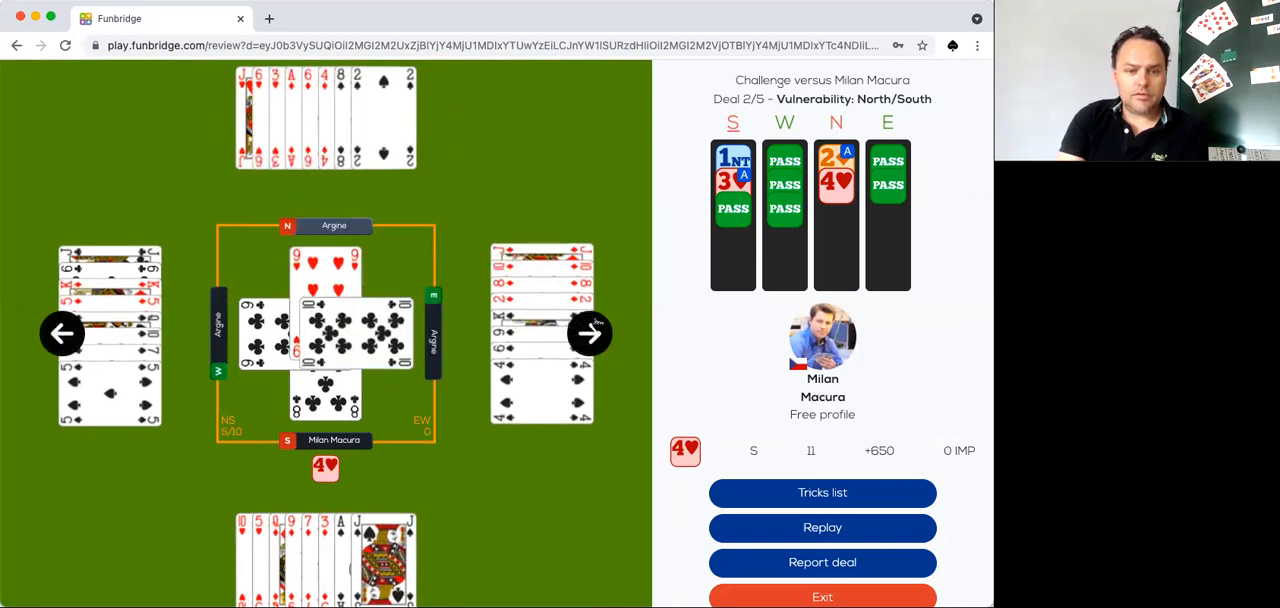
click(588, 332)
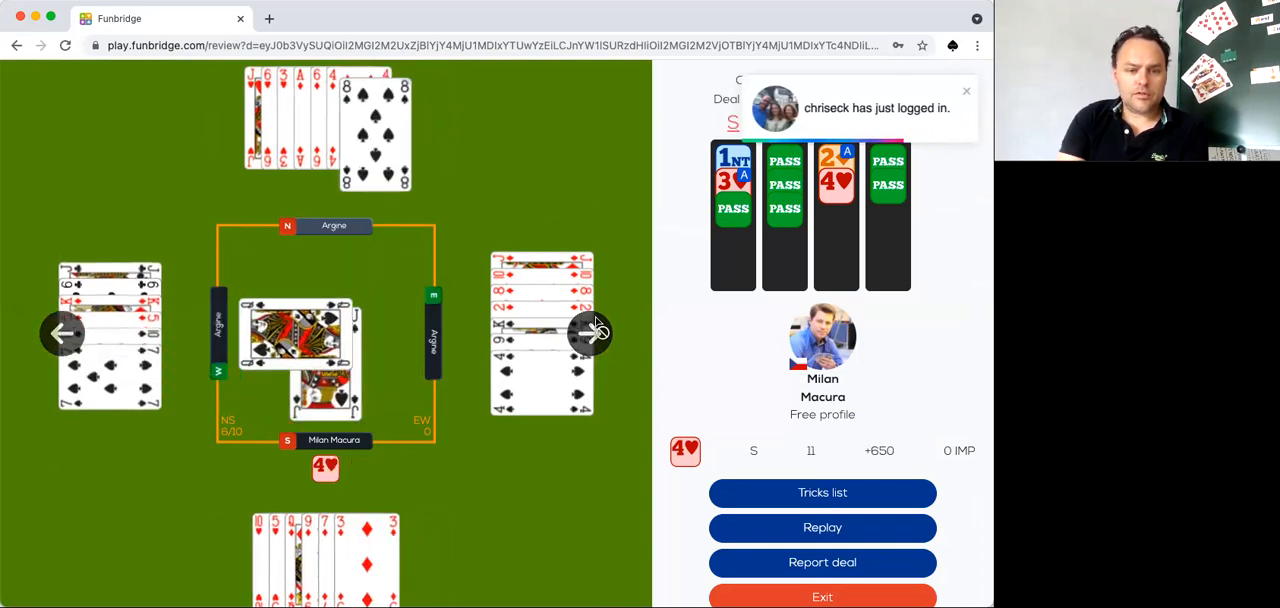
click(590, 332)
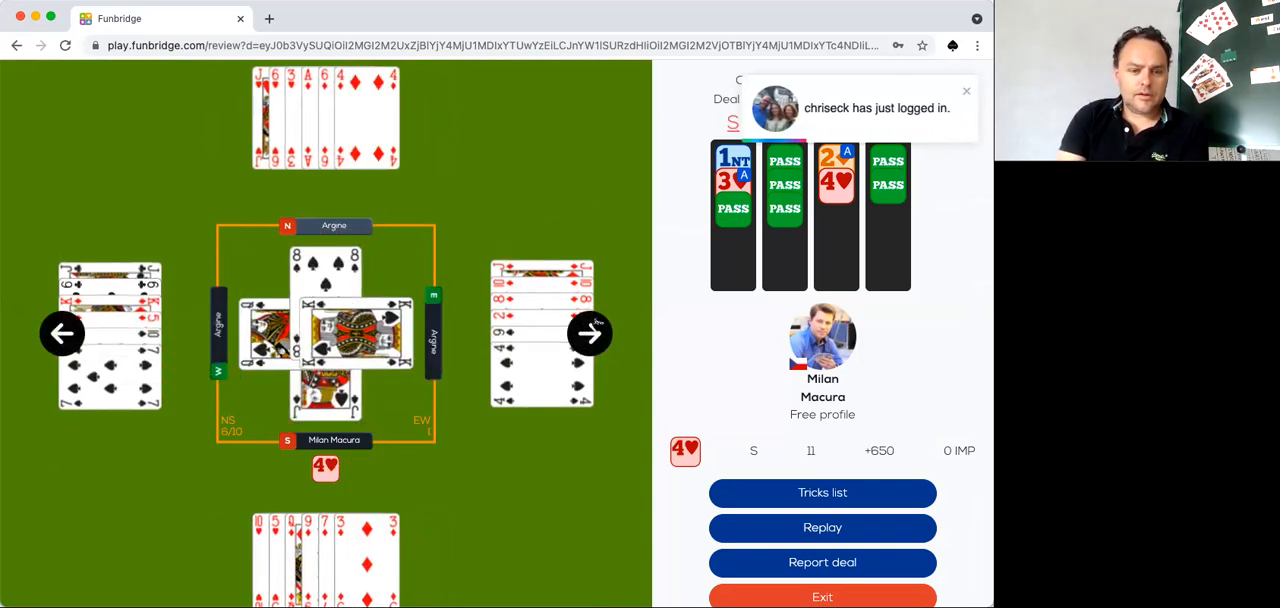
click(588, 332)
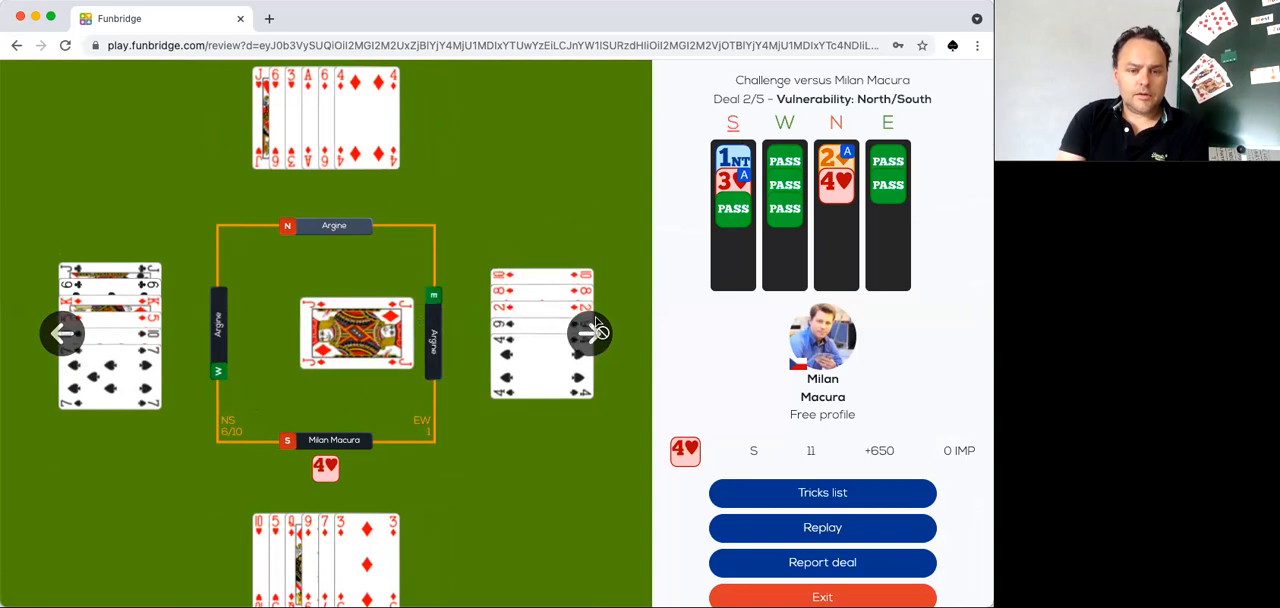
click(590, 332)
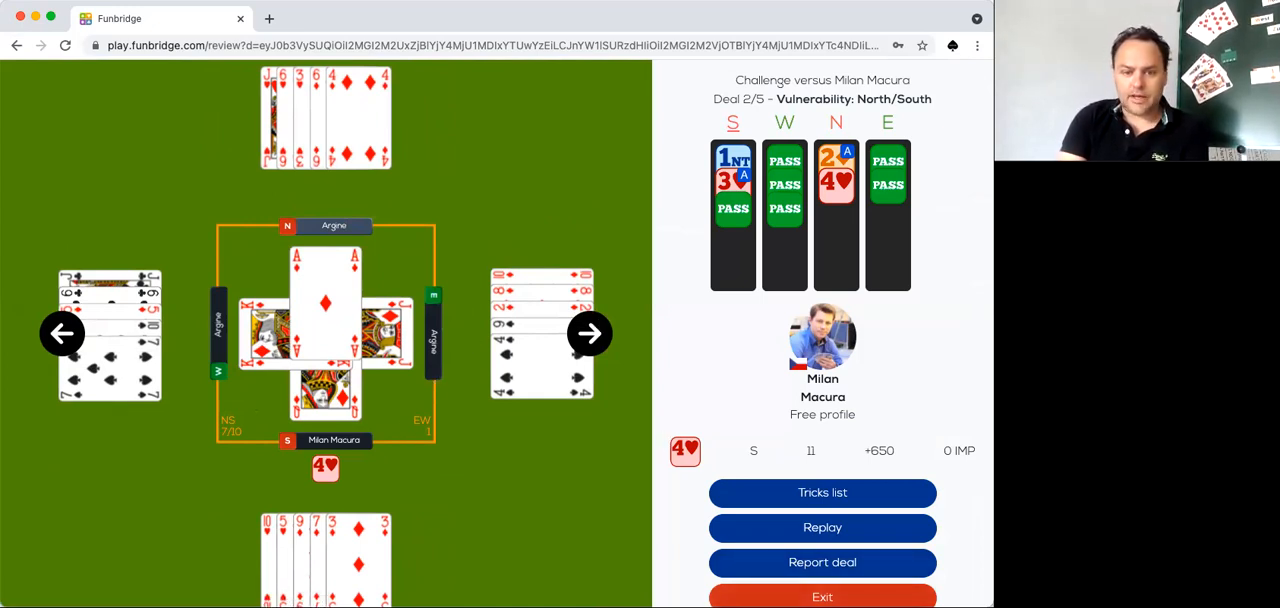
click(822, 596)
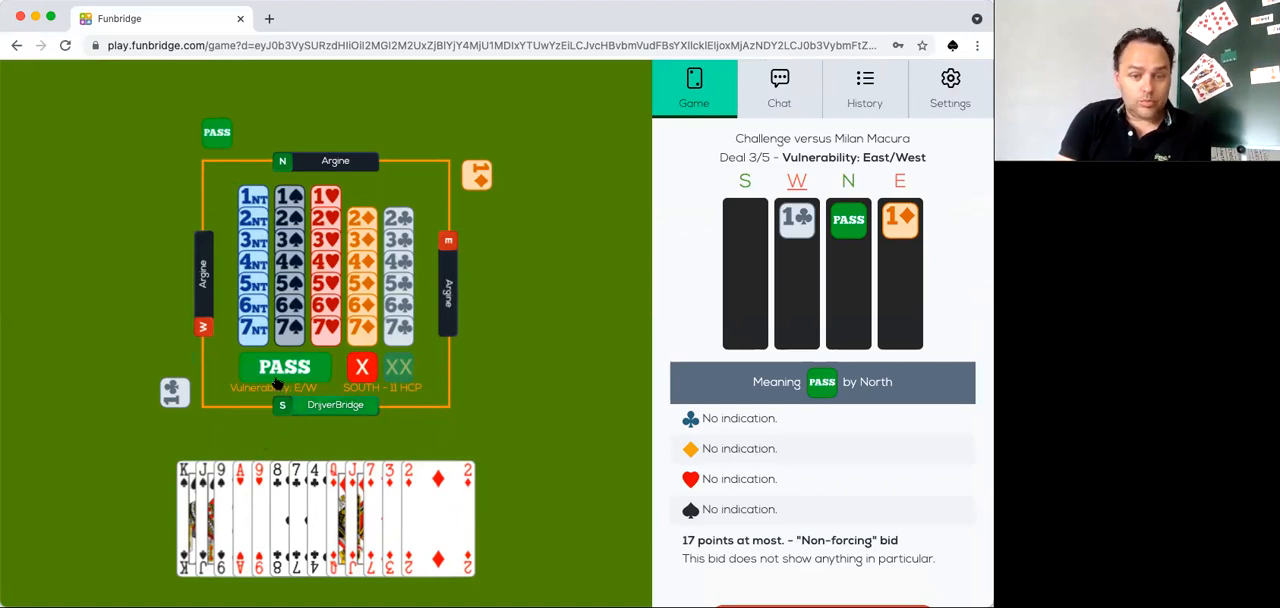
- Pass in the deal 3 auction so West declares 3NT
click(284, 366)
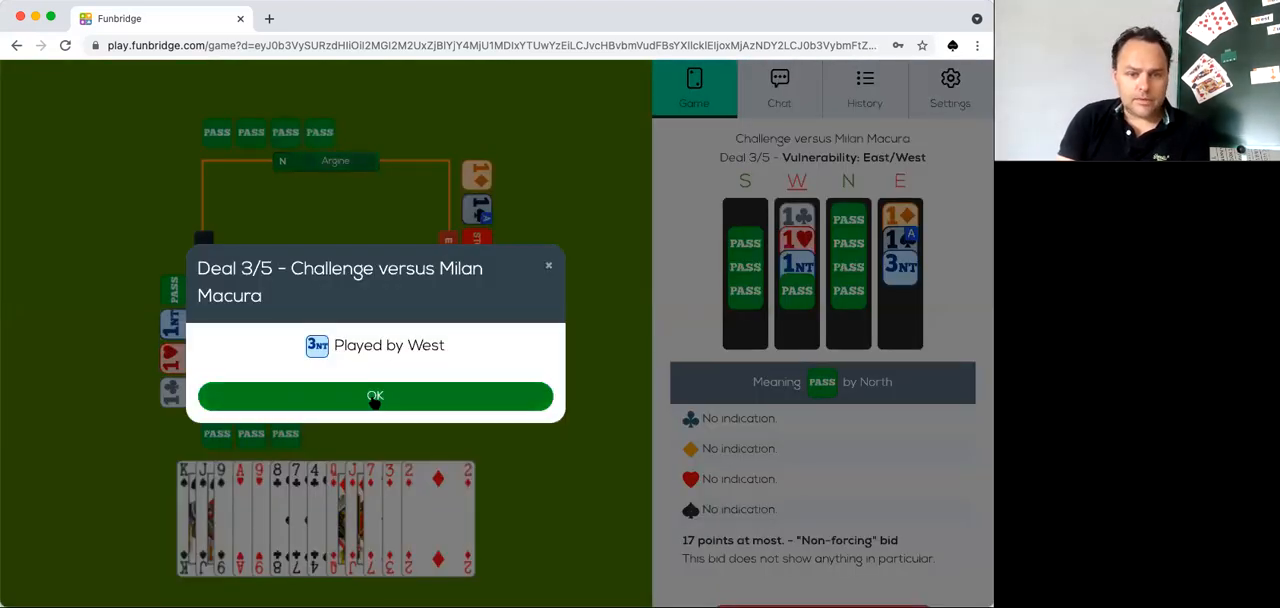
- Acknowledge 3NT by West and defend deal 3 down to the last cards
click(376, 396)
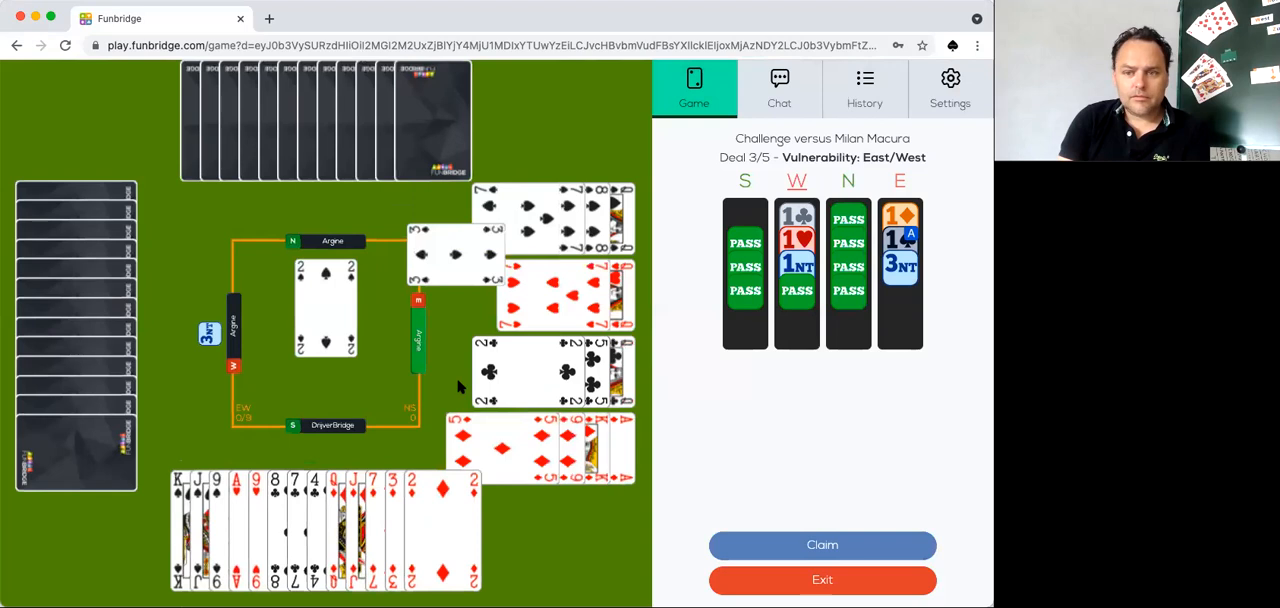
click(796, 240)
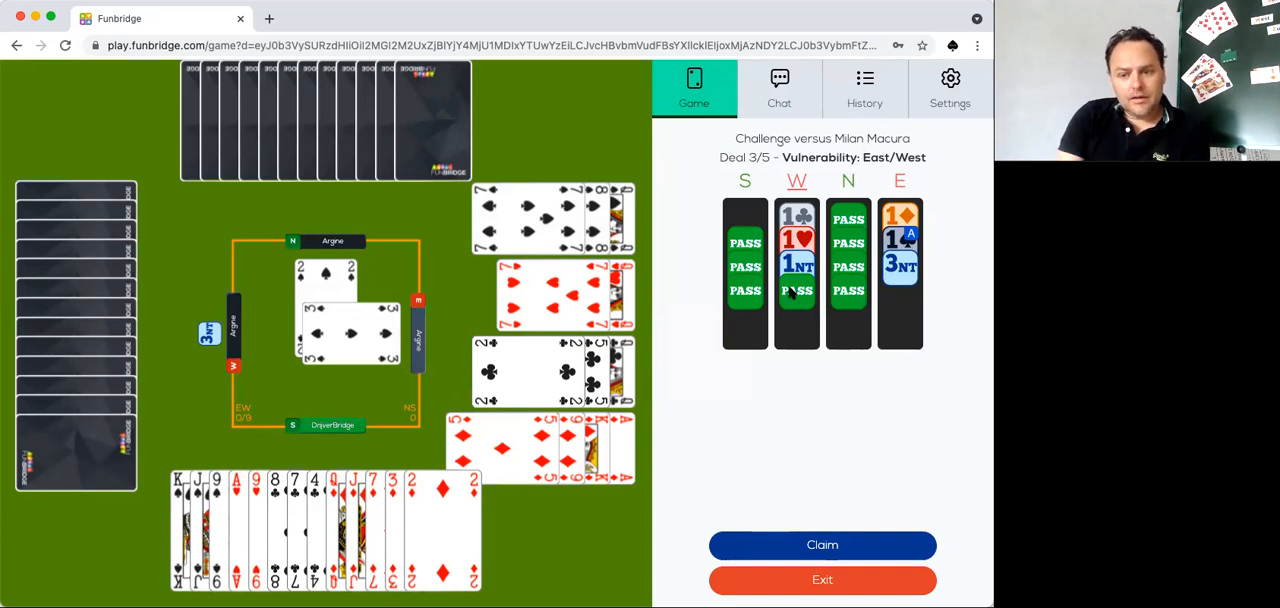
click(796, 266)
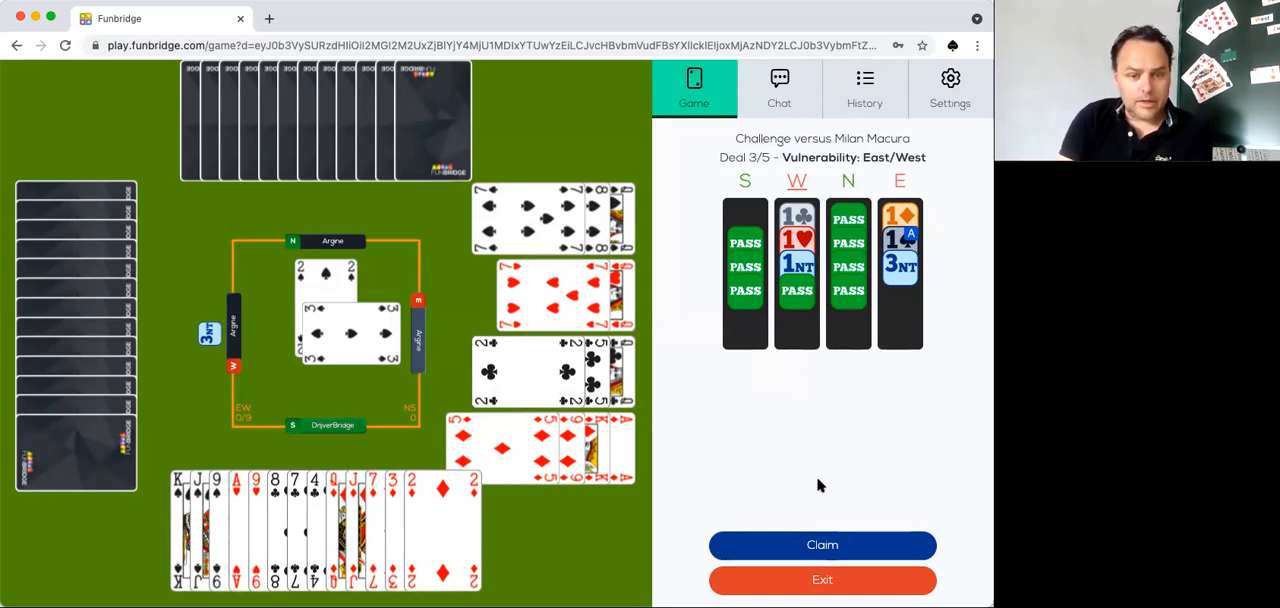
mouse_move(348, 390)
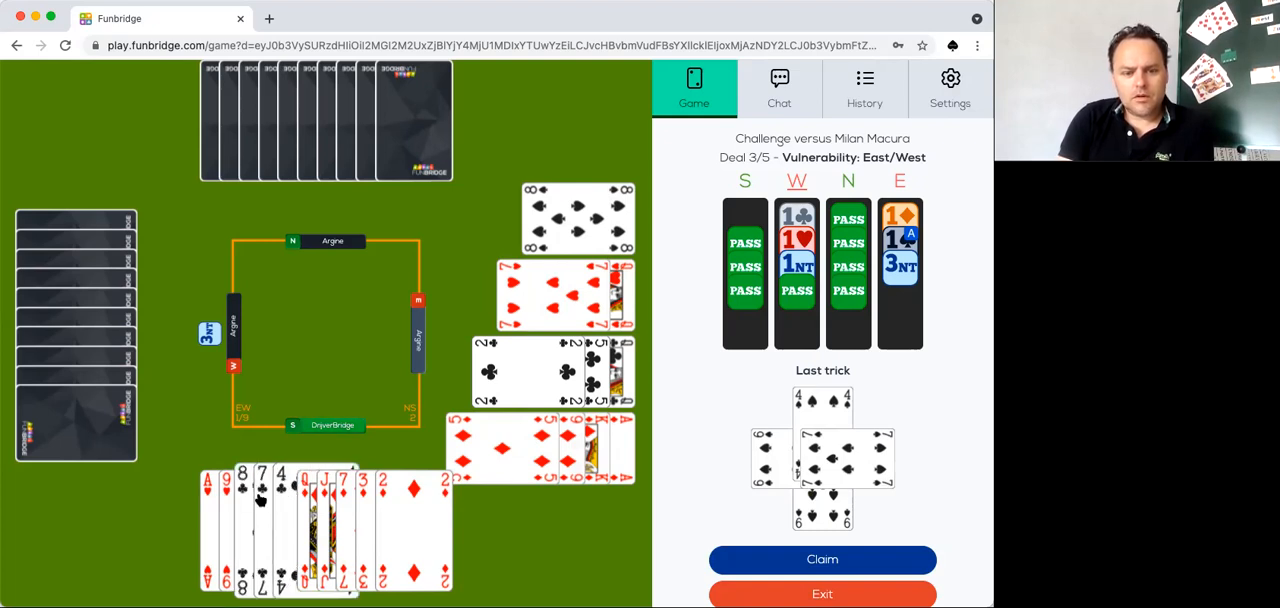
click(264, 500)
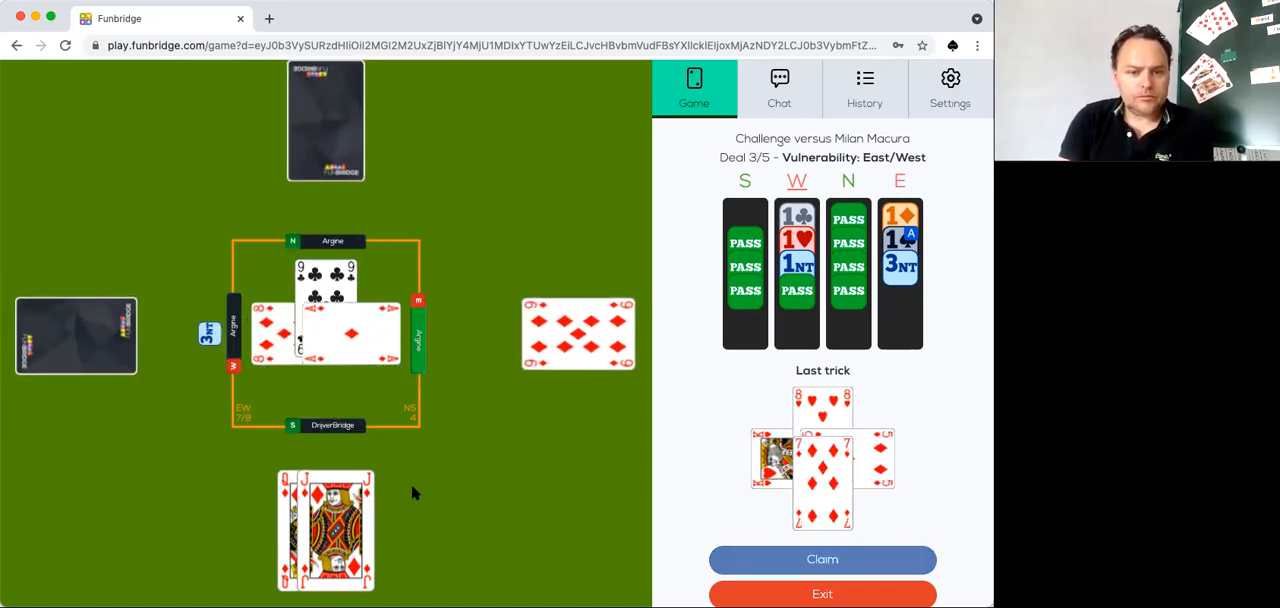
click(356, 520)
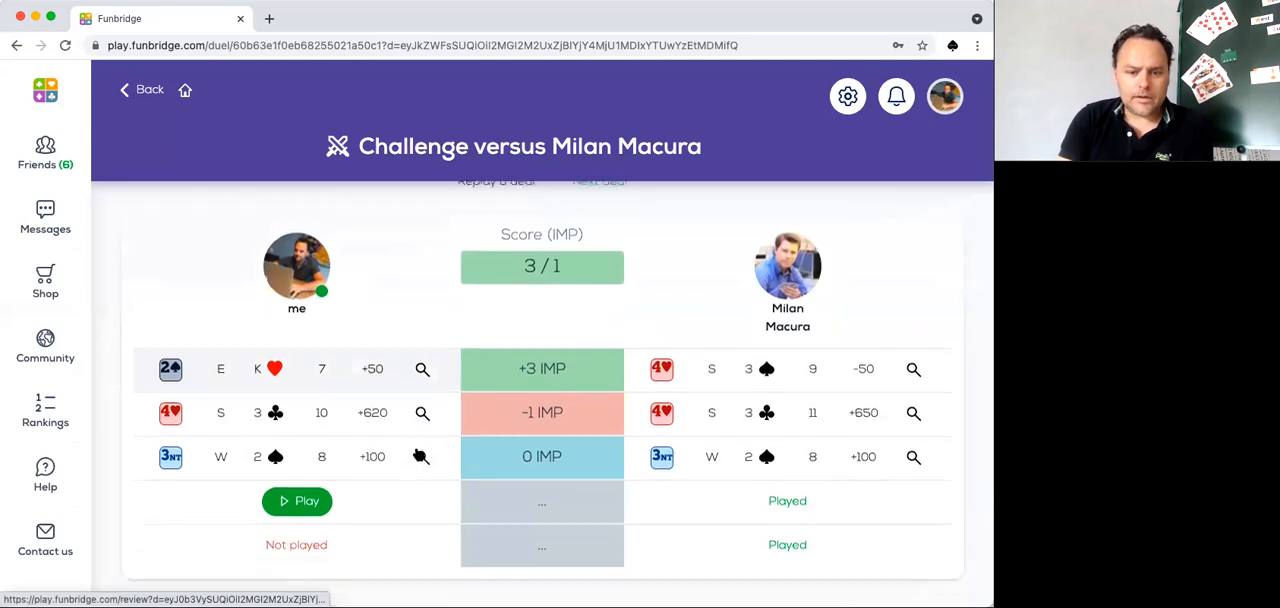
- Launch deal 4 from the challenge overview showing 3/1 IMP
click(296, 500)
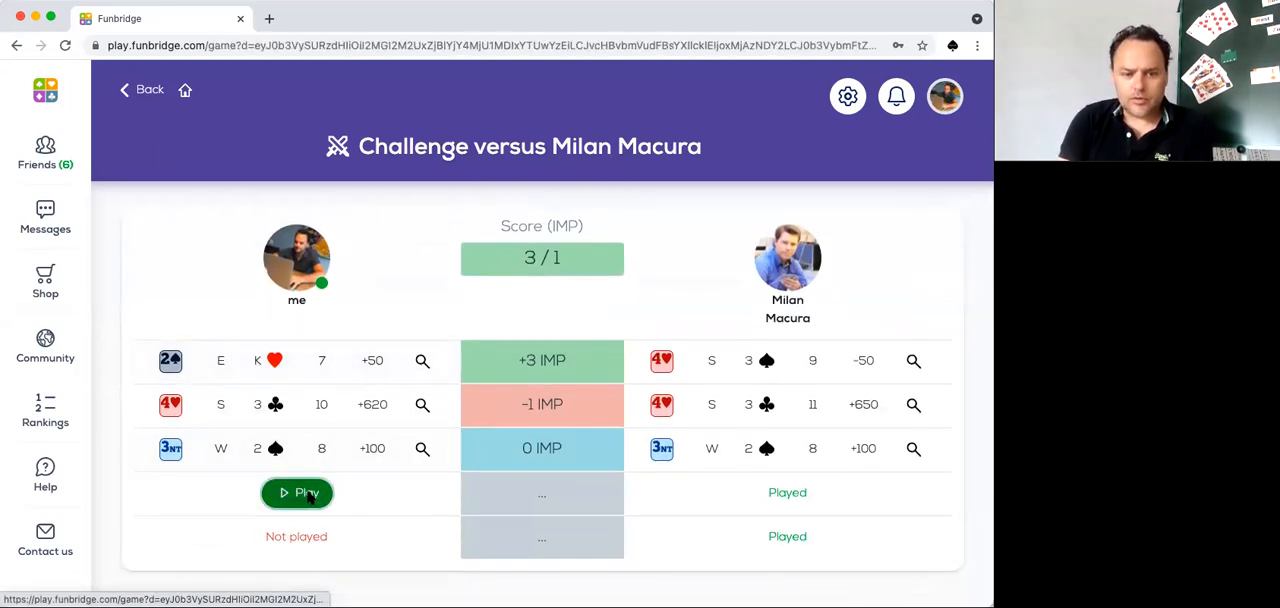
click(296, 492)
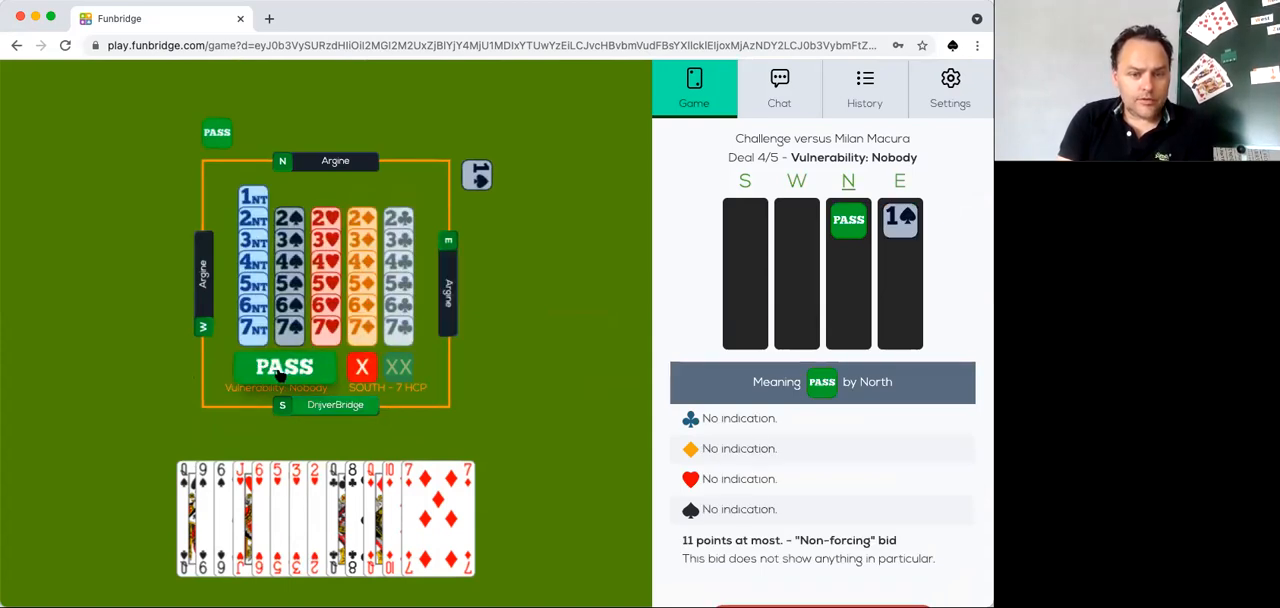
- Pass twice as South to end the auction in 4♠ by East and accept the contract
click(284, 366)
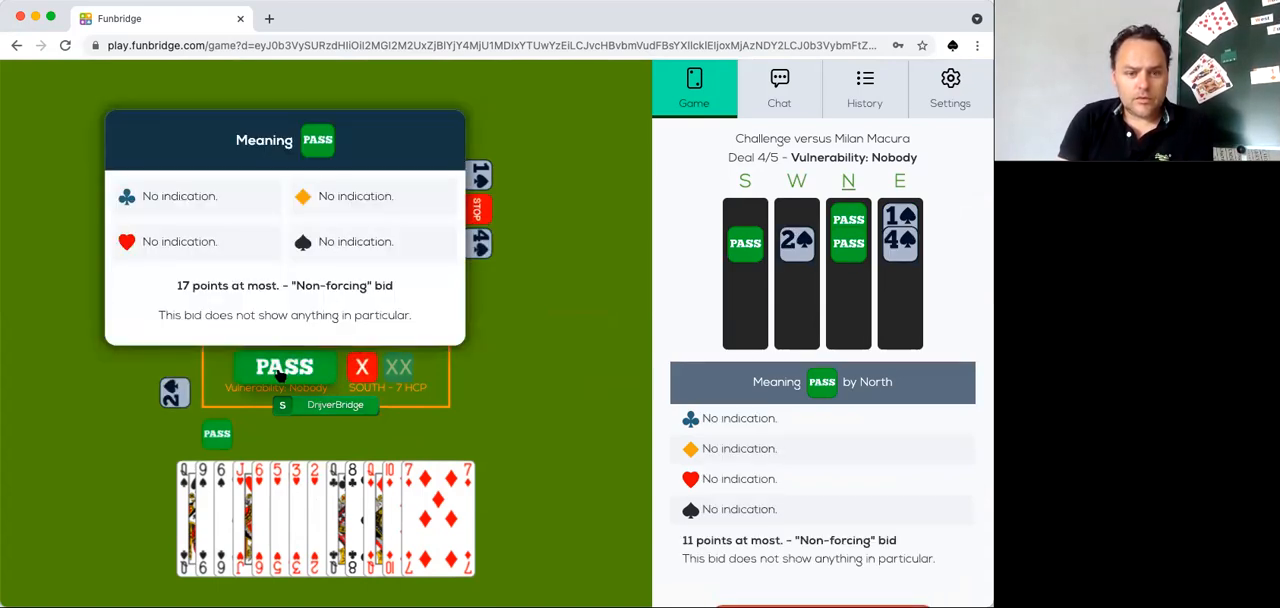
click(284, 366)
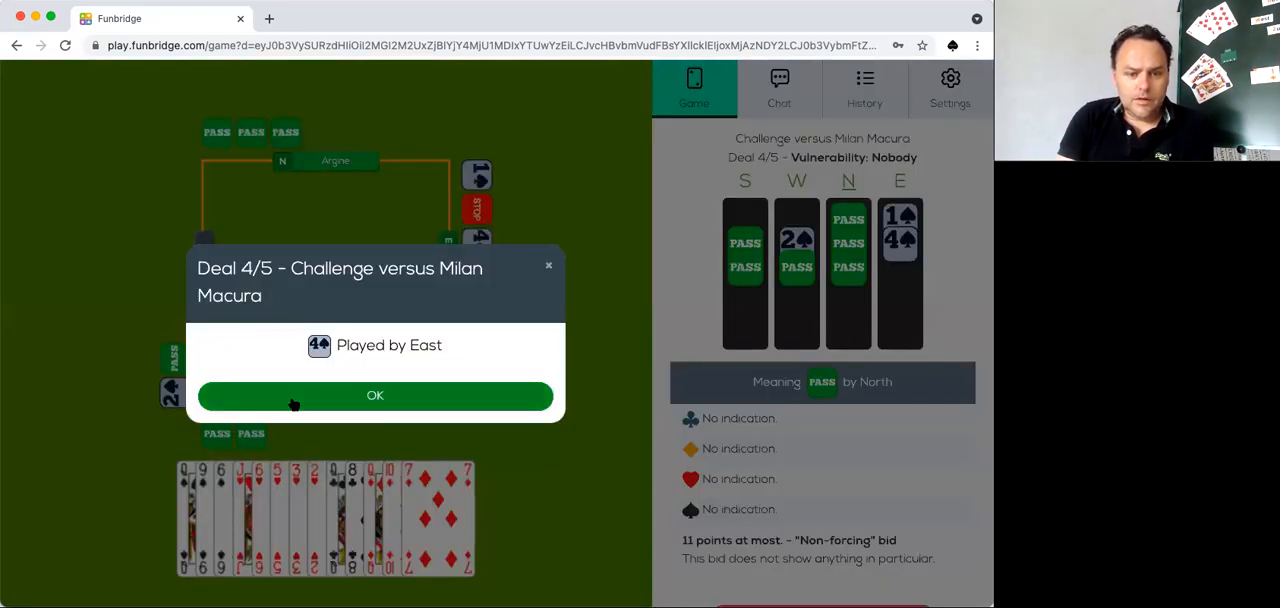
click(376, 396)
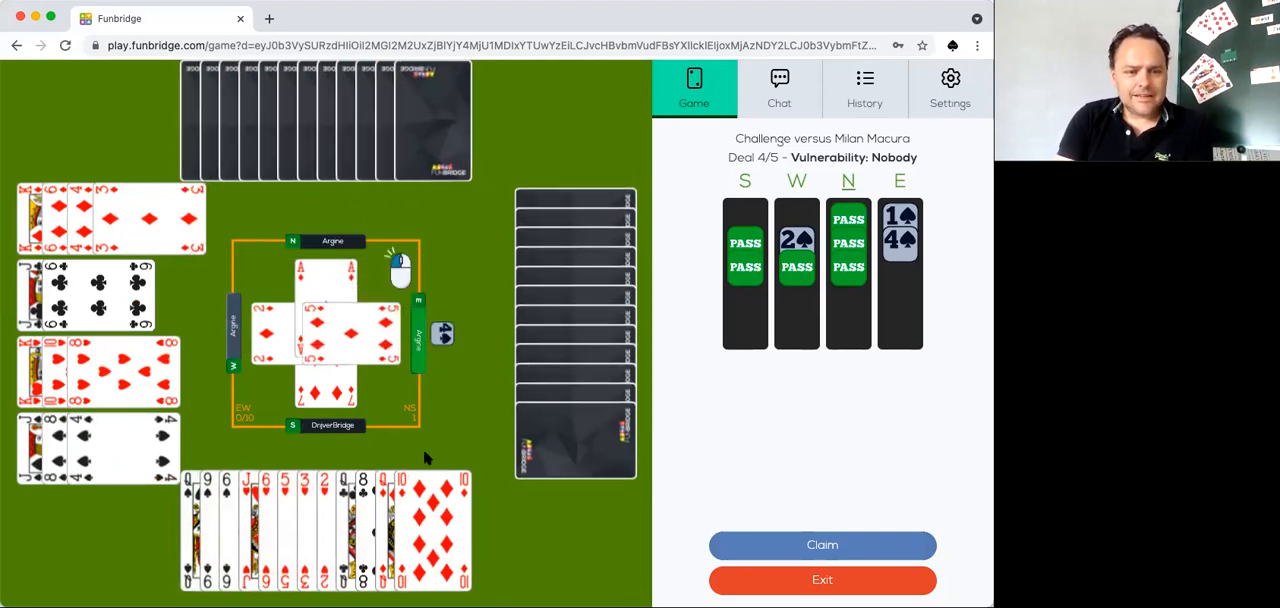
- Defend the early tricks and decline the first offer to end the deal
click(324, 336)
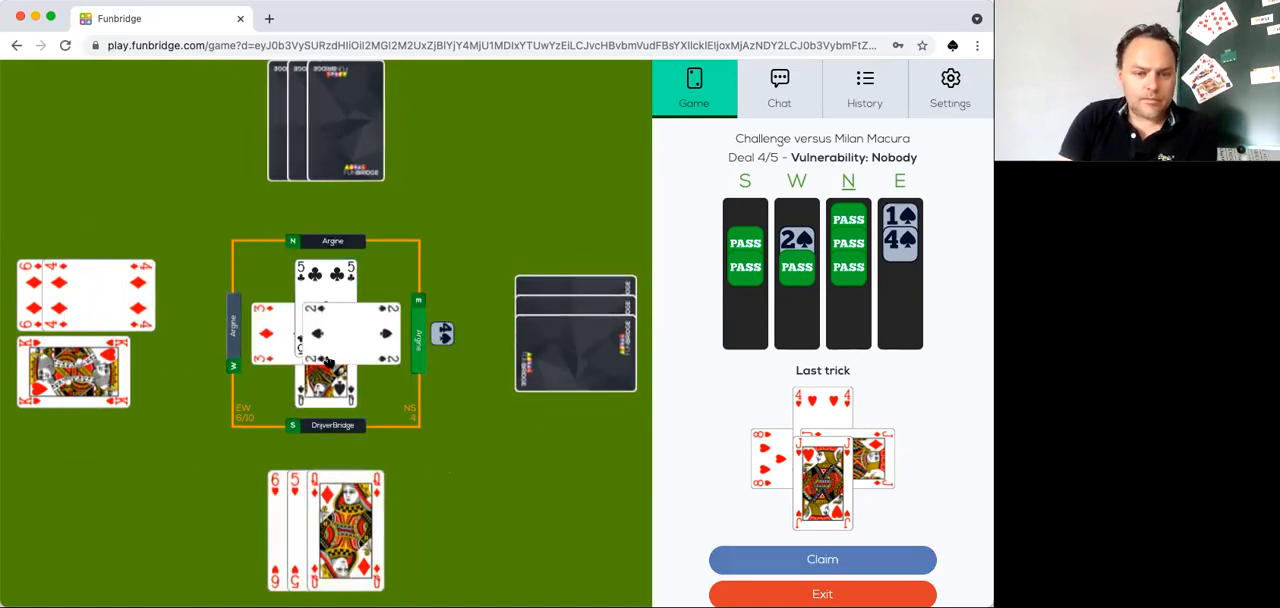
click(822, 560)
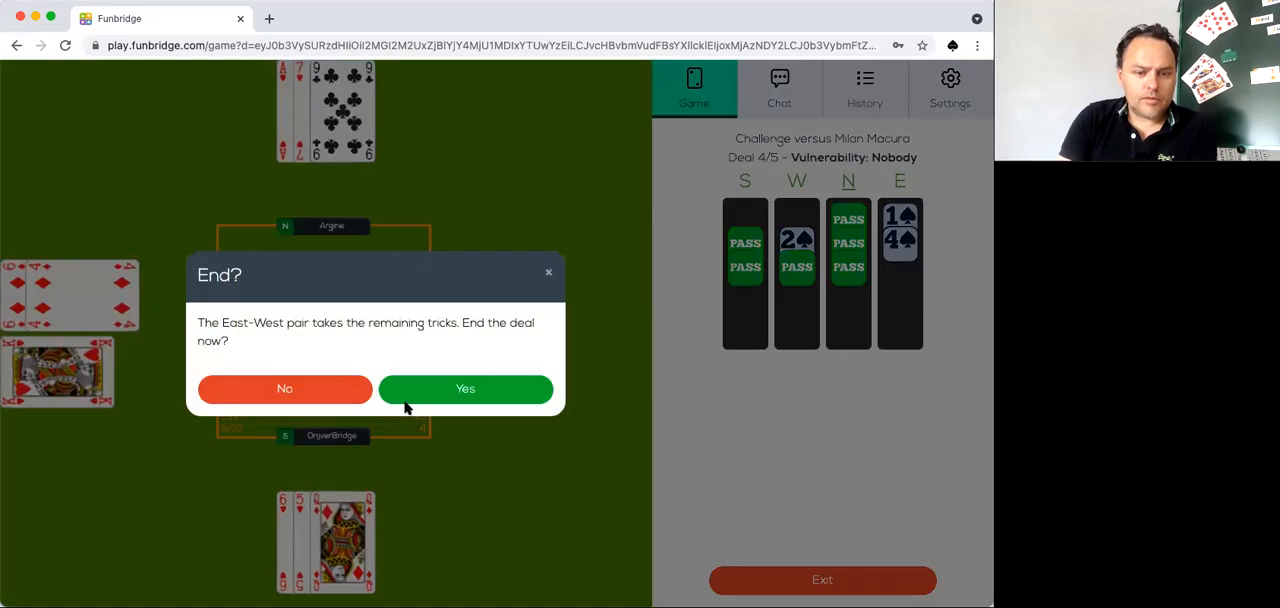
click(464, 388)
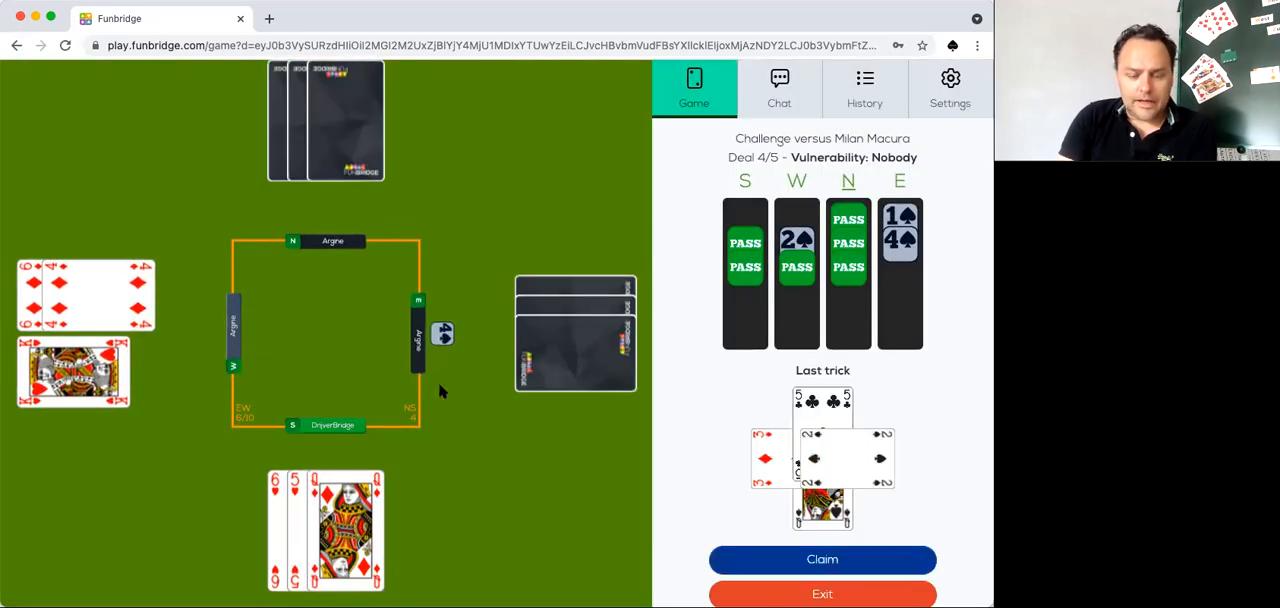
mouse_move(376, 392)
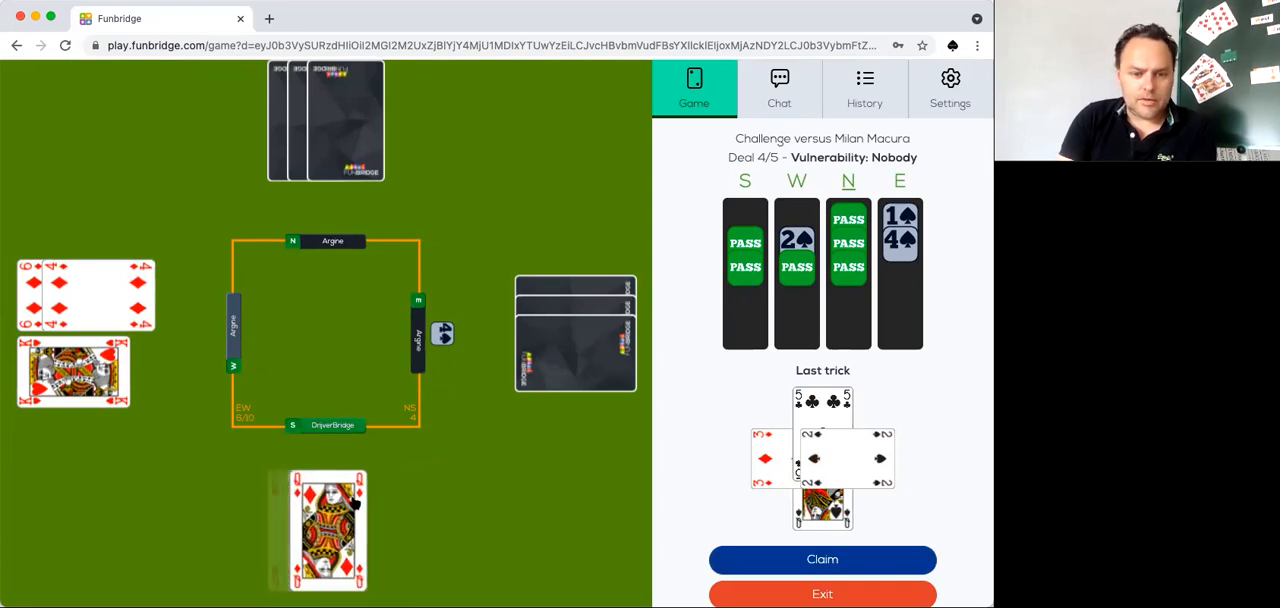
- Play the last cards and concede the remaining tricks to East-West
click(326, 530)
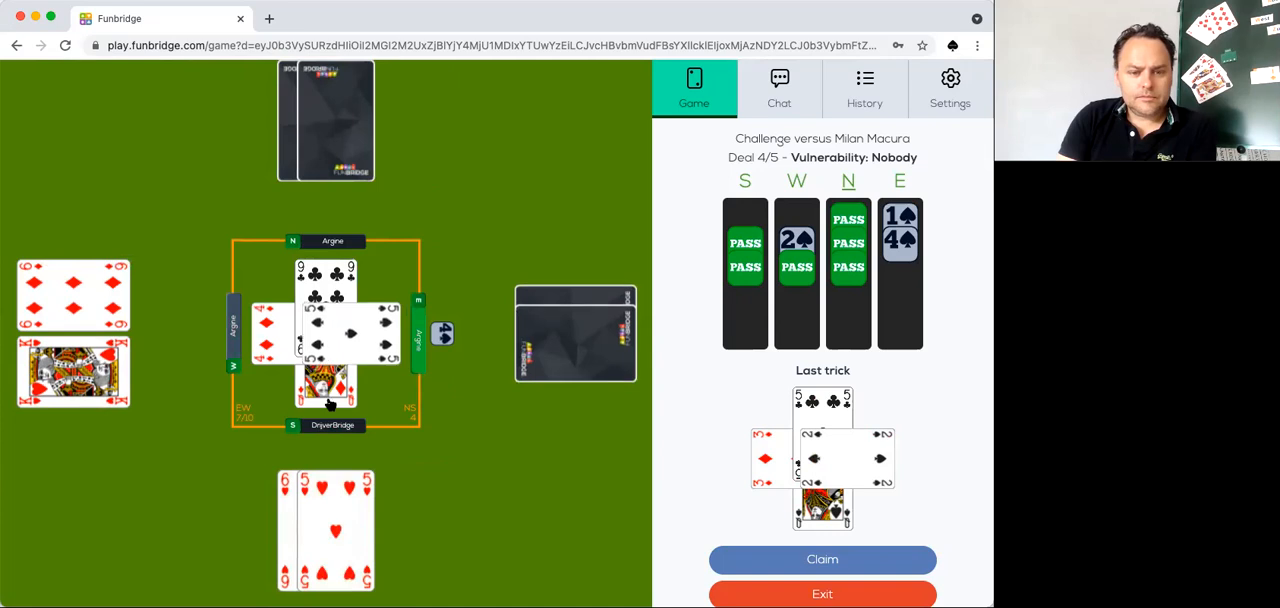
click(822, 560)
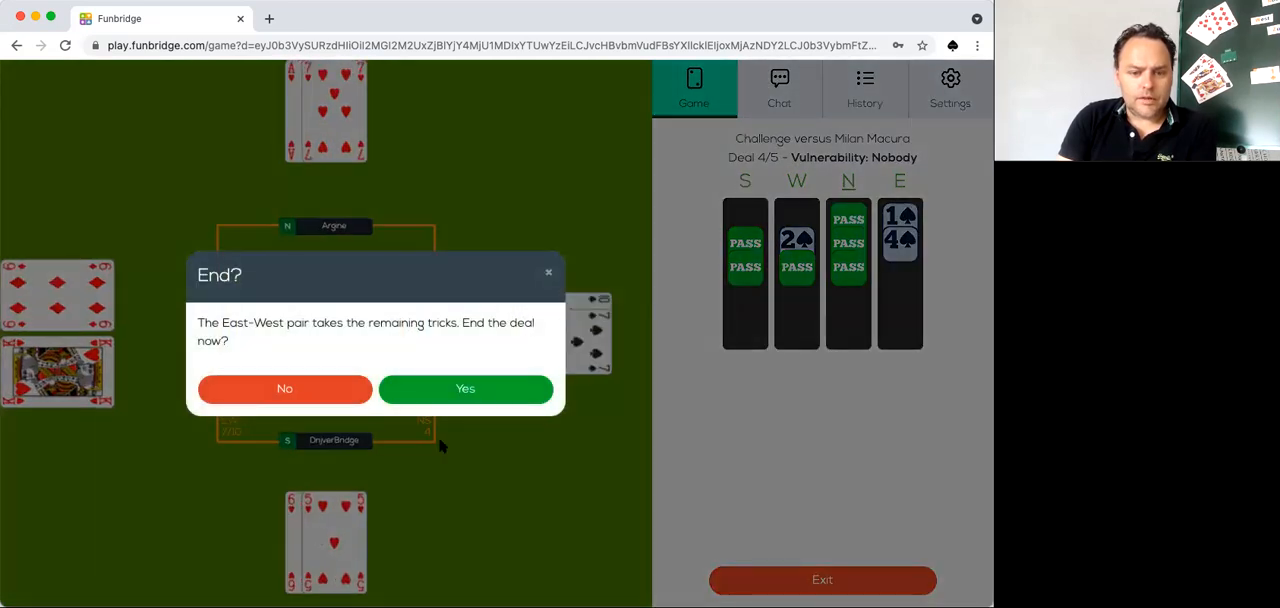
click(464, 388)
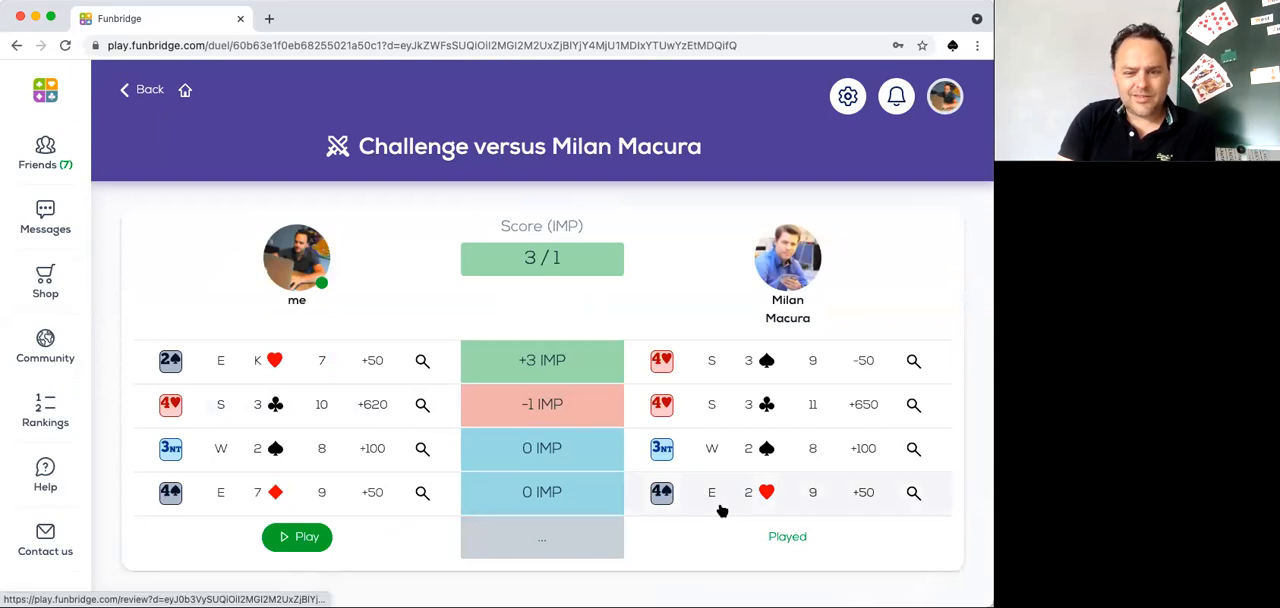
- Start deal 5 from the challenge overview showing the match at 3/1
click(296, 536)
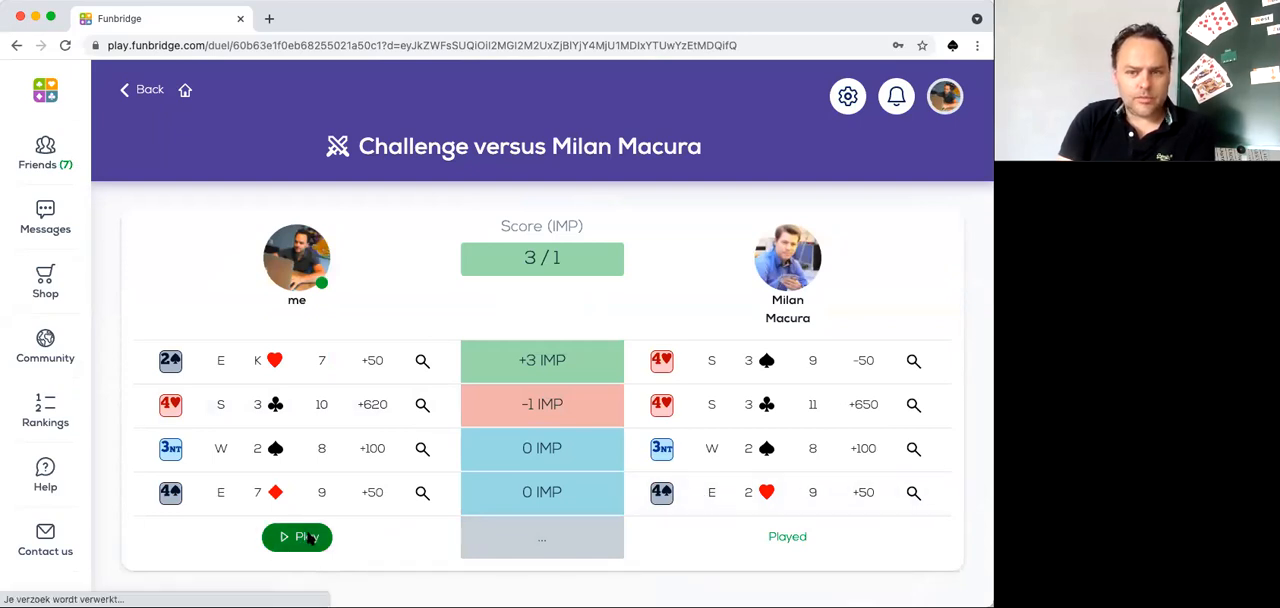
click(296, 536)
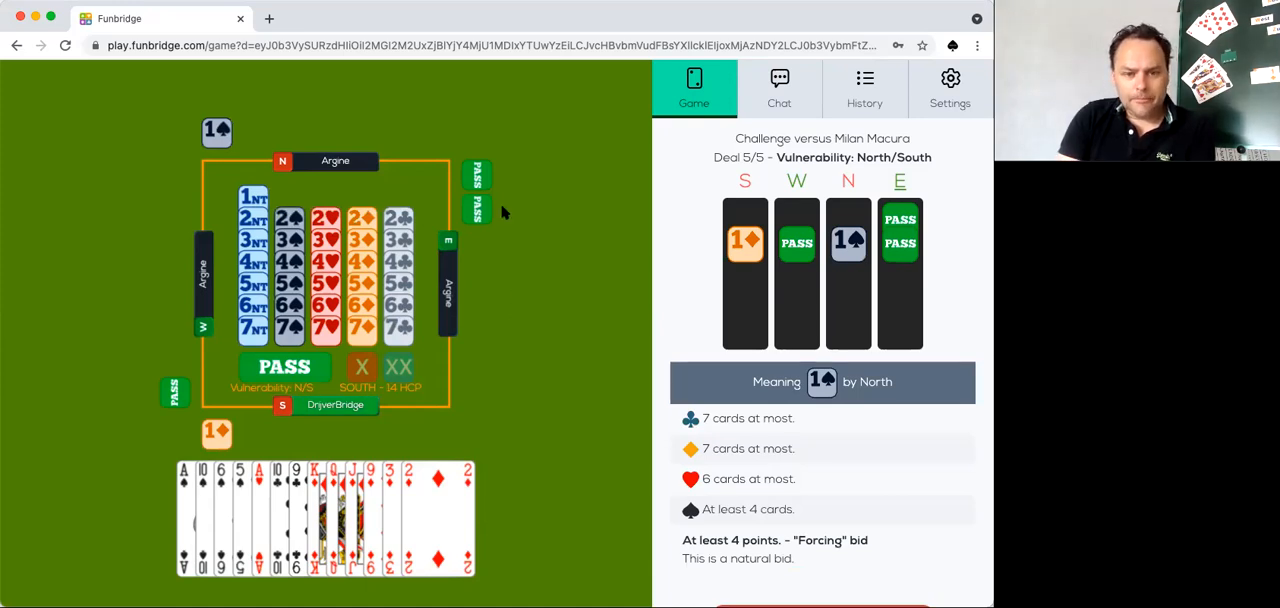
mouse_move(420, 186)
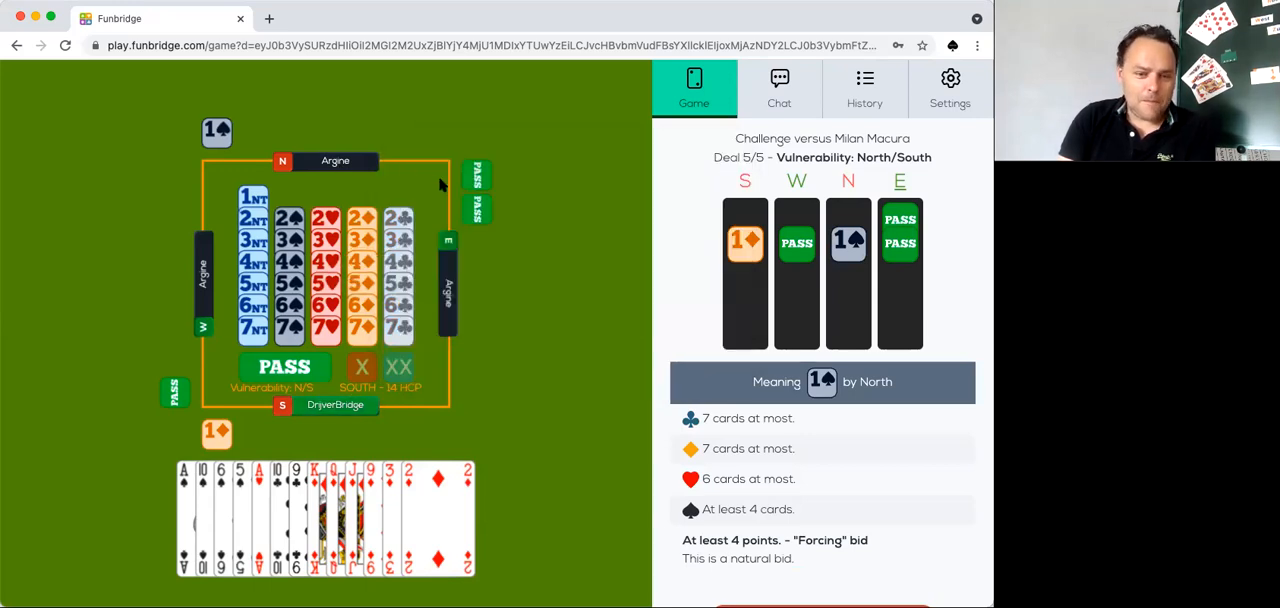
mouse_move(336, 442)
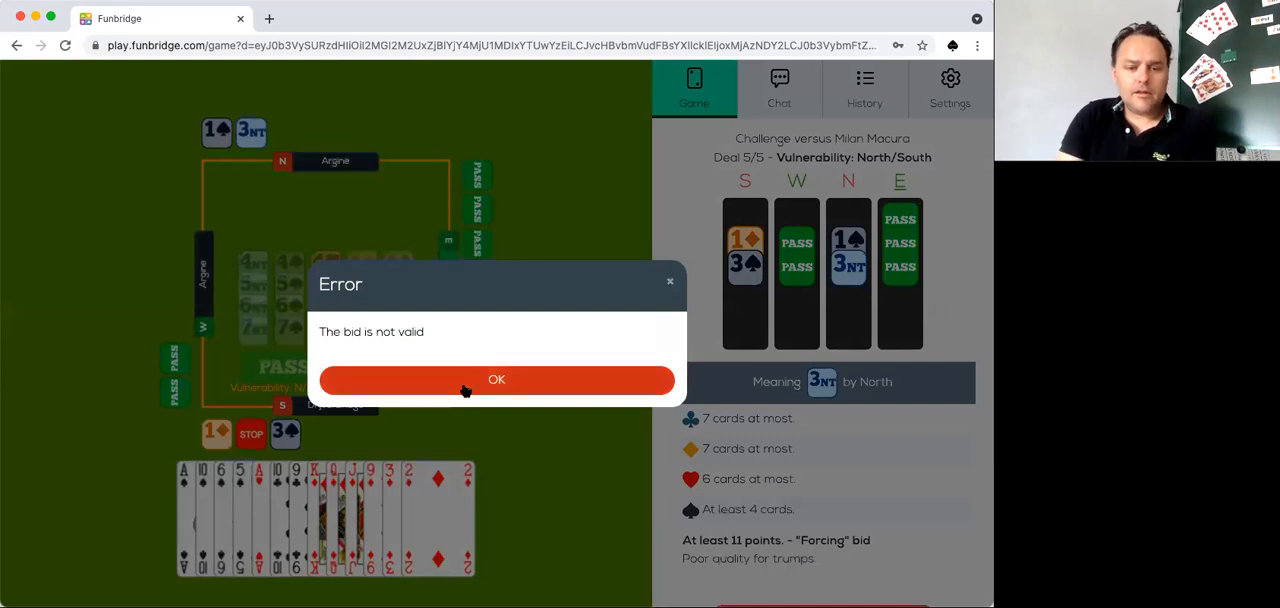
- Dismiss the invalid-bid error so North's 3NT auction concludes
click(496, 380)
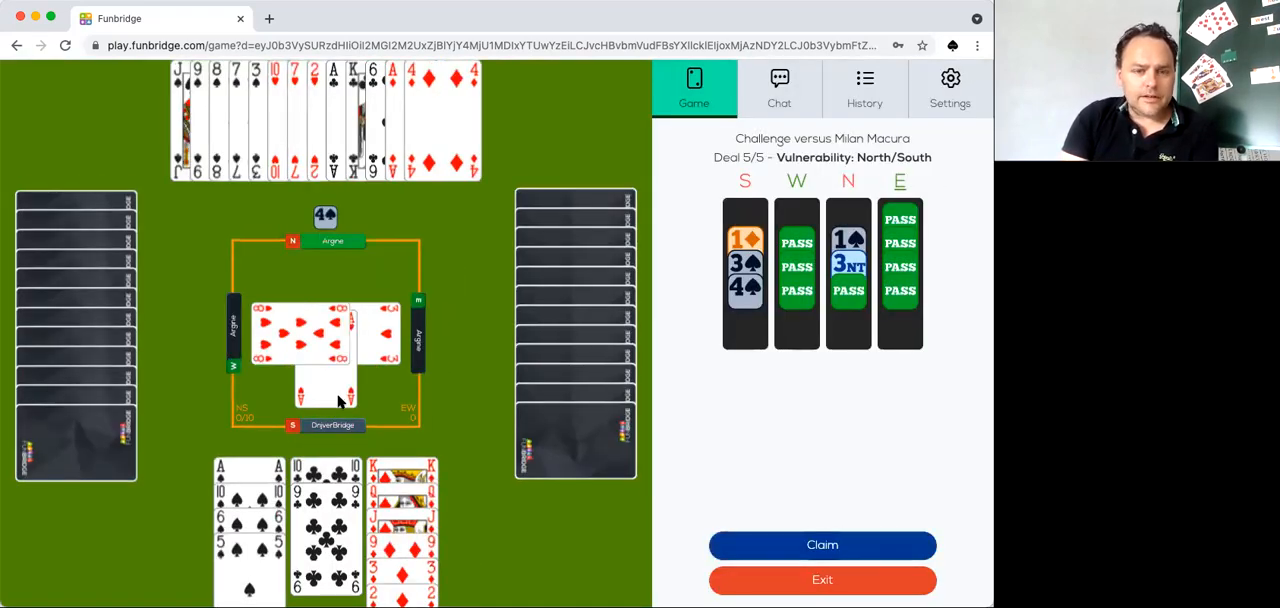
mouse_move(252, 238)
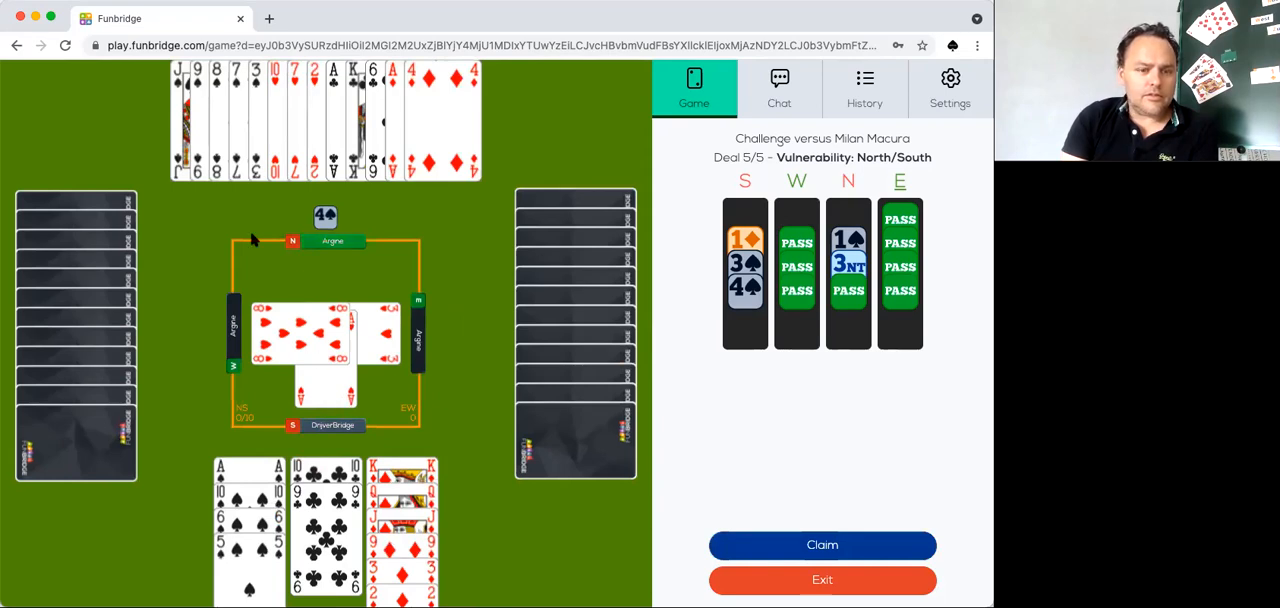